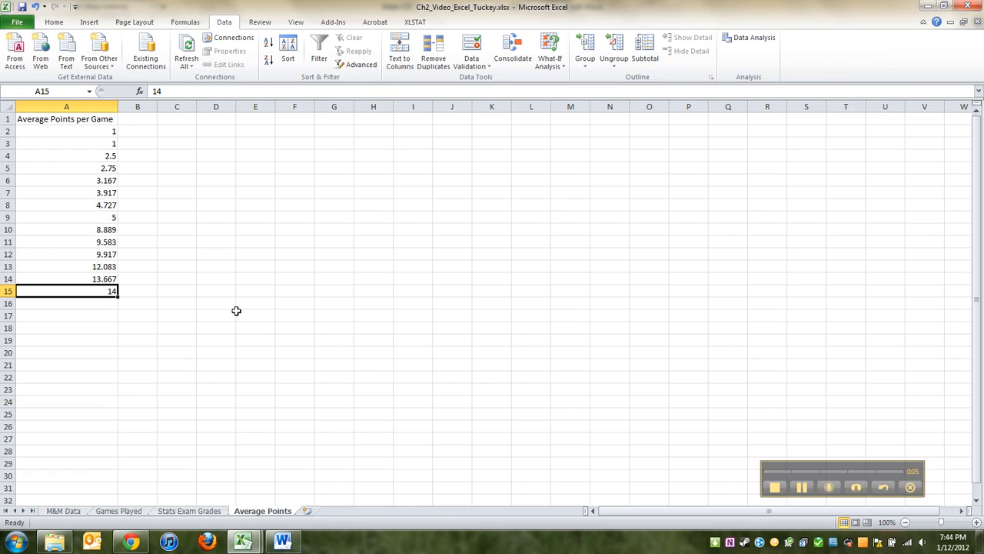
- Review the sorted points 1–14 in column A and bold the 'Average Points per Game' header
{"action": "left_click", "coordinate": [65, 119]}
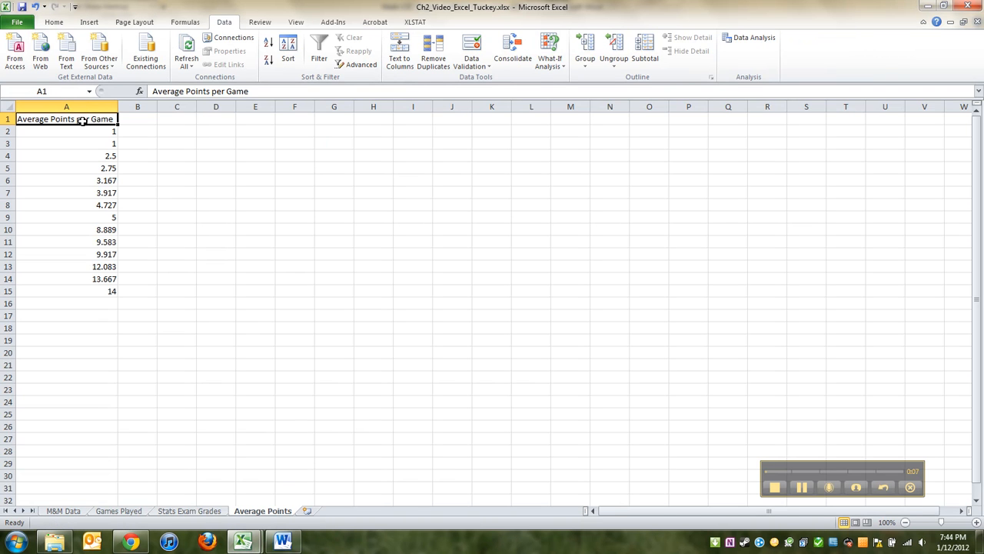
{"action": "left_click", "coordinate": [138, 192]}
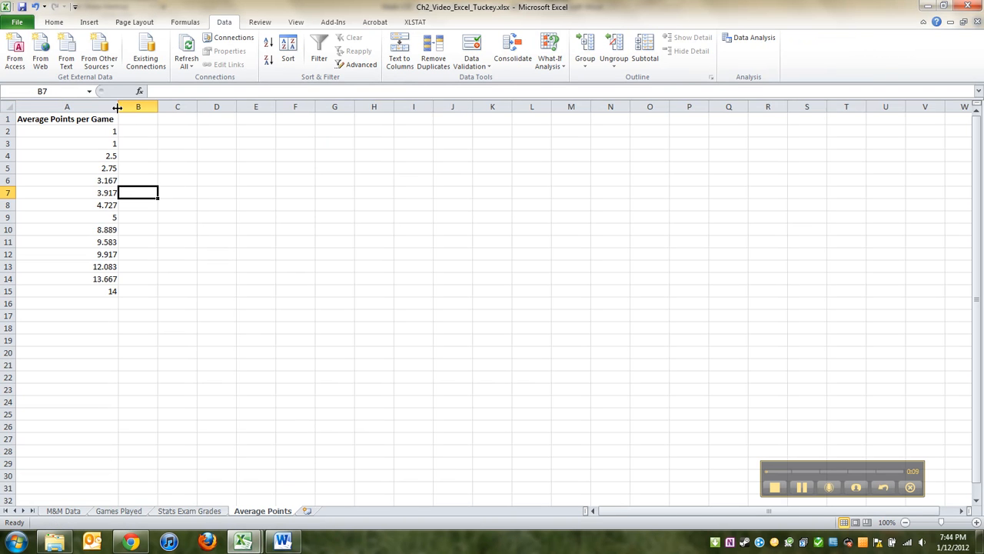
{"action": "left_click", "coordinate": [138, 143]}
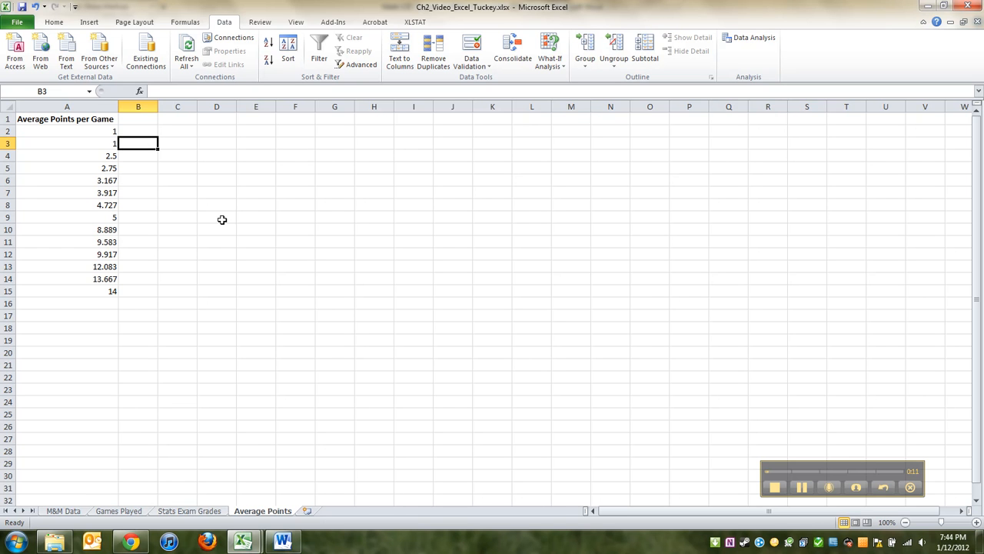
{"action": "mouse_move", "coordinate": [811, 484]}
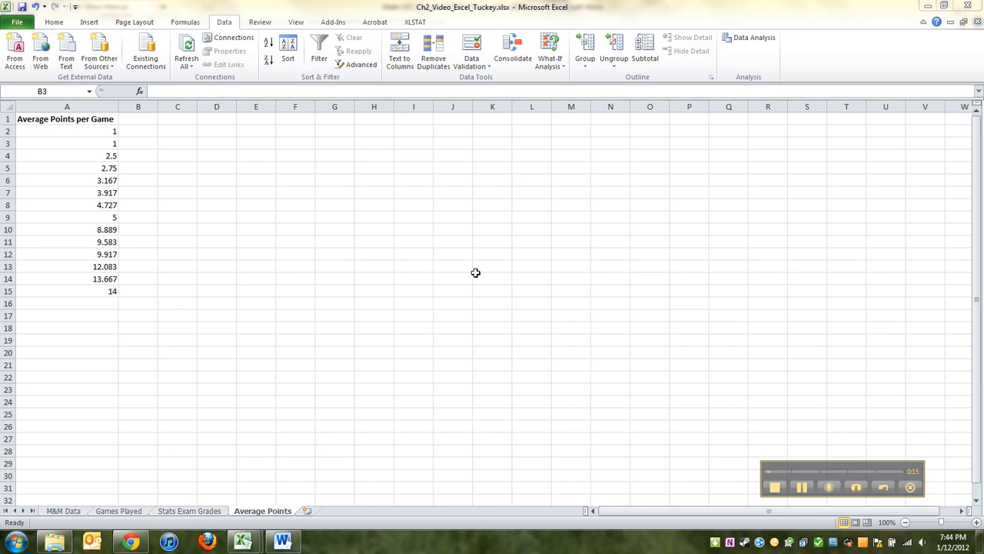
{"action": "left_click", "coordinate": [138, 143]}
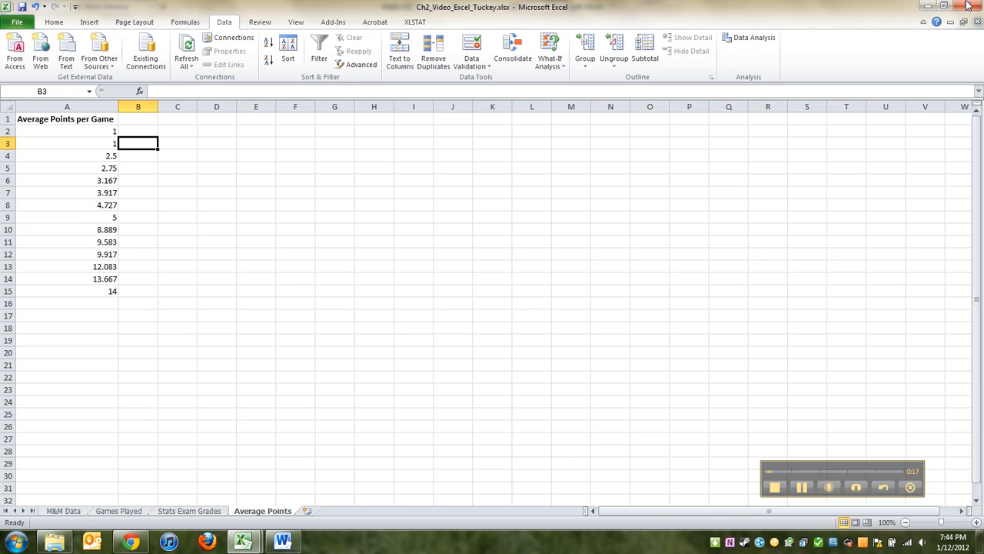
{"action": "left_click", "coordinate": [282, 540]}
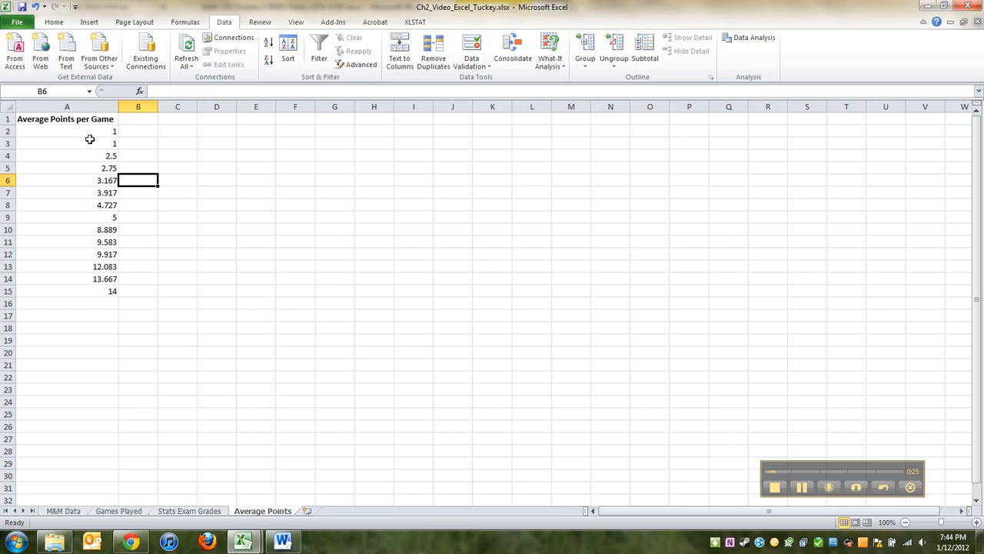
{"action": "left_click", "coordinate": [67, 143]}
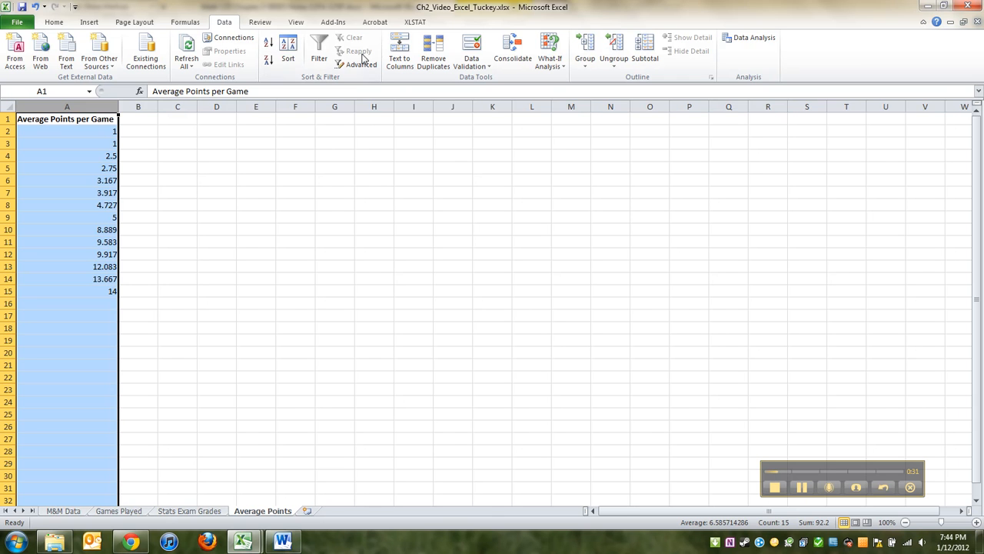
{"action": "left_click", "coordinate": [256, 168]}
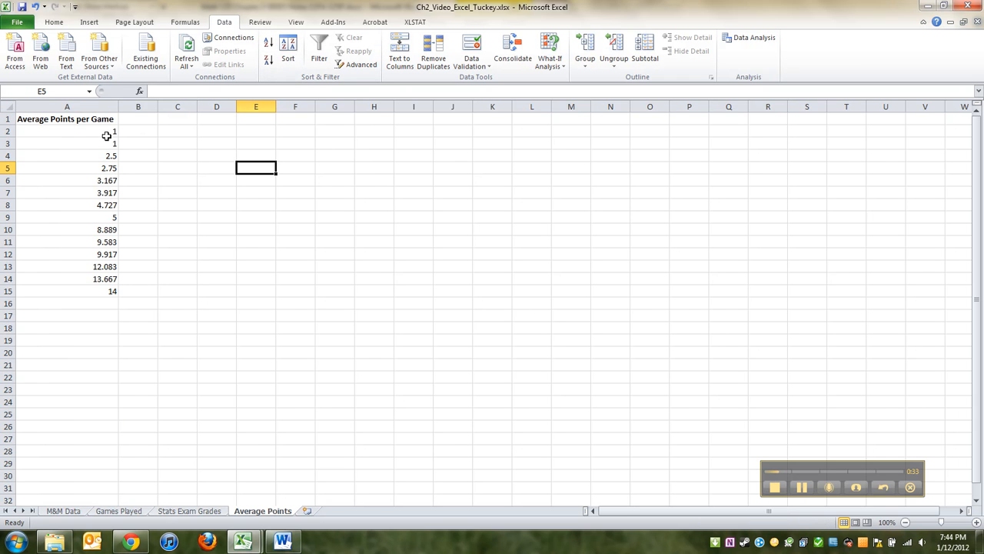
{"action": "left_click", "coordinate": [178, 118]}
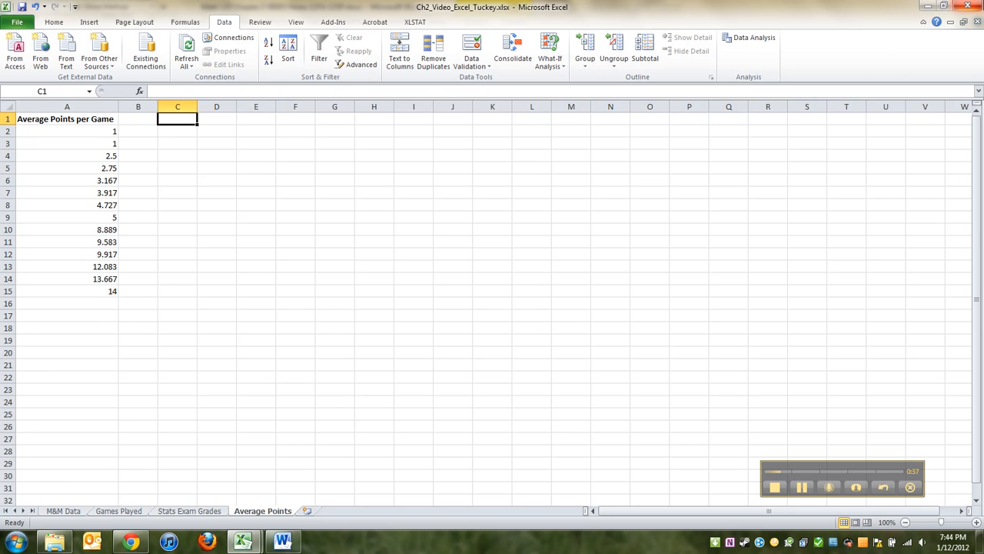
{"action": "left_click", "coordinate": [283, 541]}
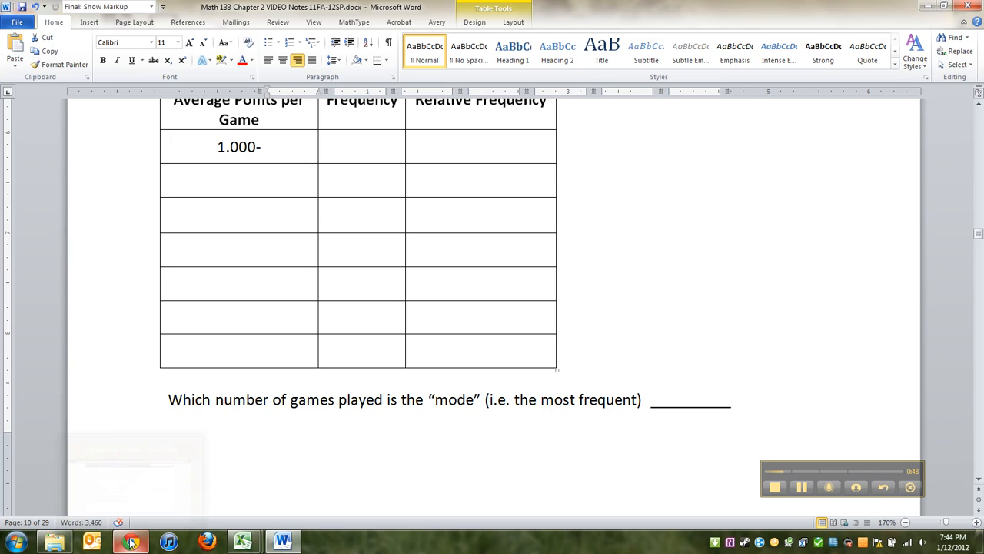
{"action": "mouse_move", "coordinate": [131, 540]}
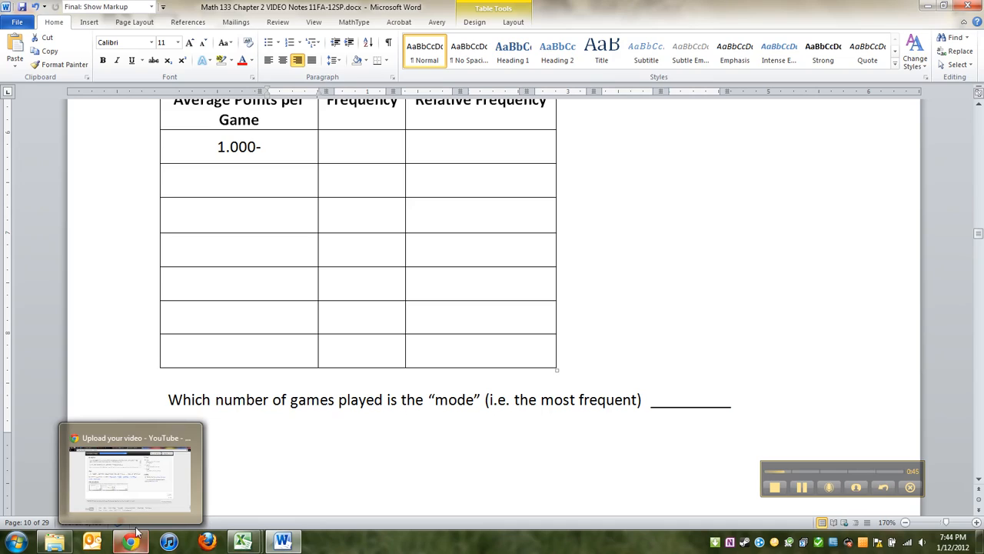
{"action": "left_click", "coordinate": [282, 541]}
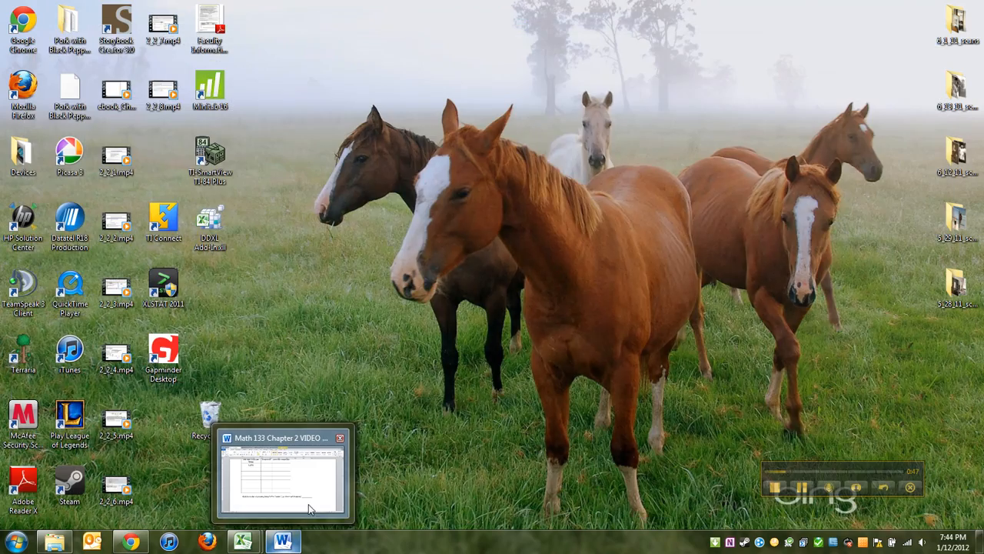
{"action": "left_click", "coordinate": [283, 473]}
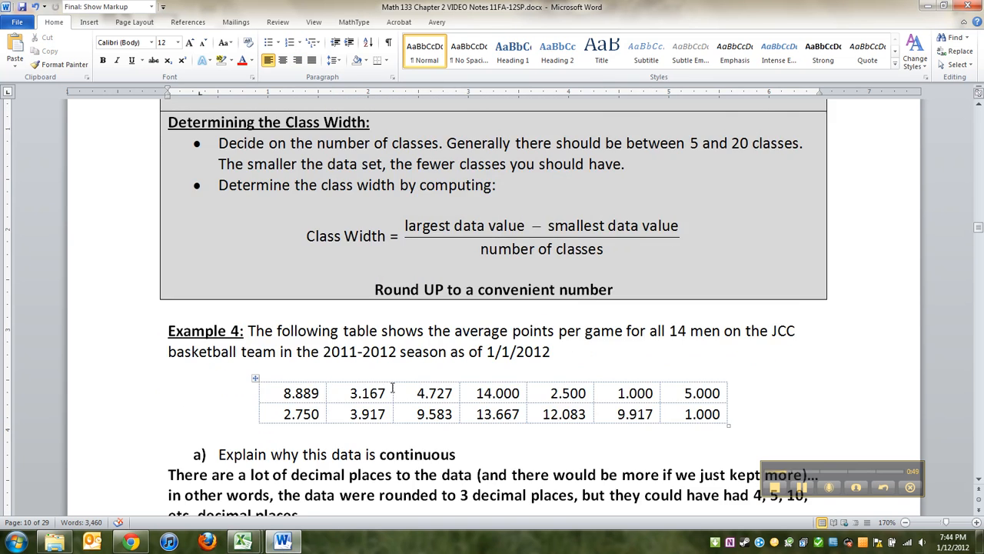
{"action": "scroll", "scroll_direction": "up", "scroll_amount": 3}
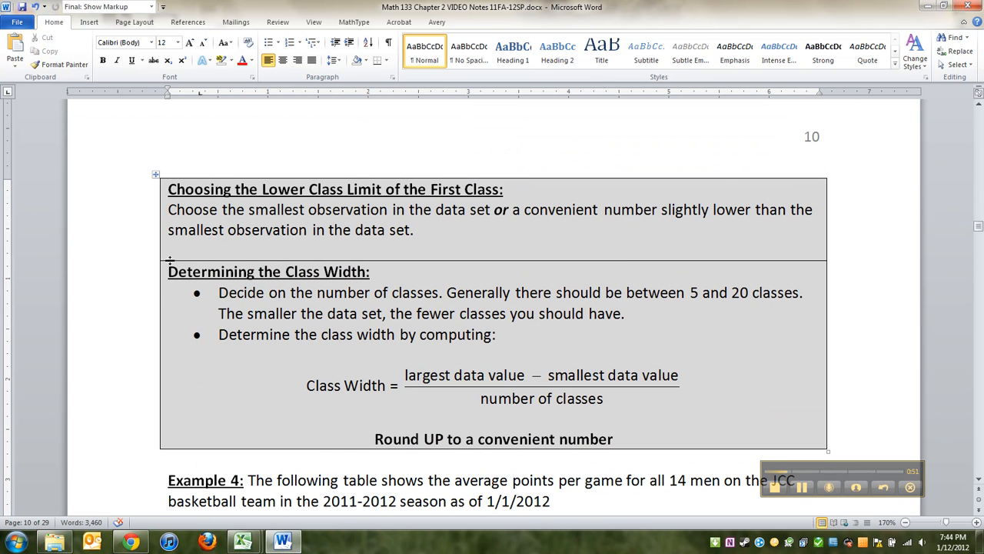
{"action": "left_click", "coordinate": [354, 385]}
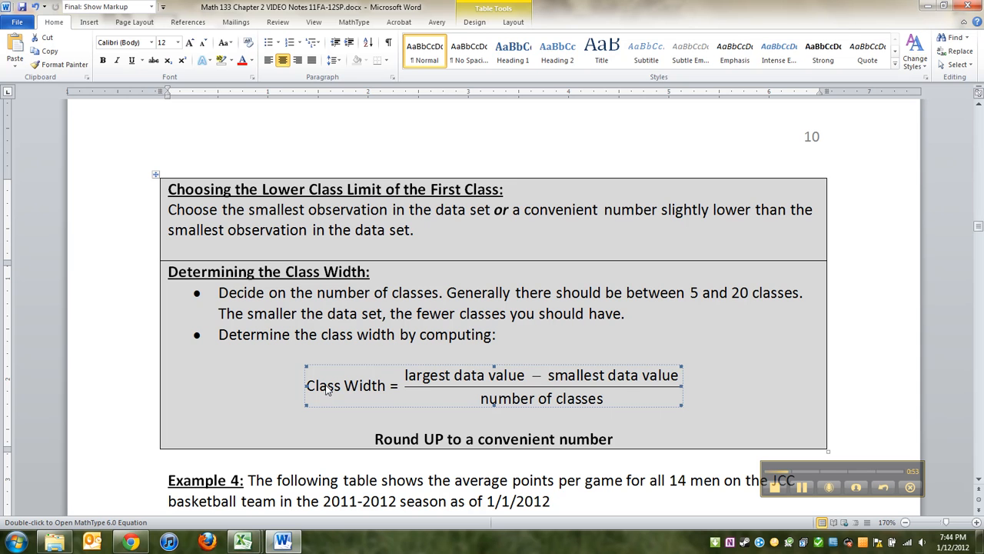
{"action": "mouse_move", "coordinate": [587, 385]}
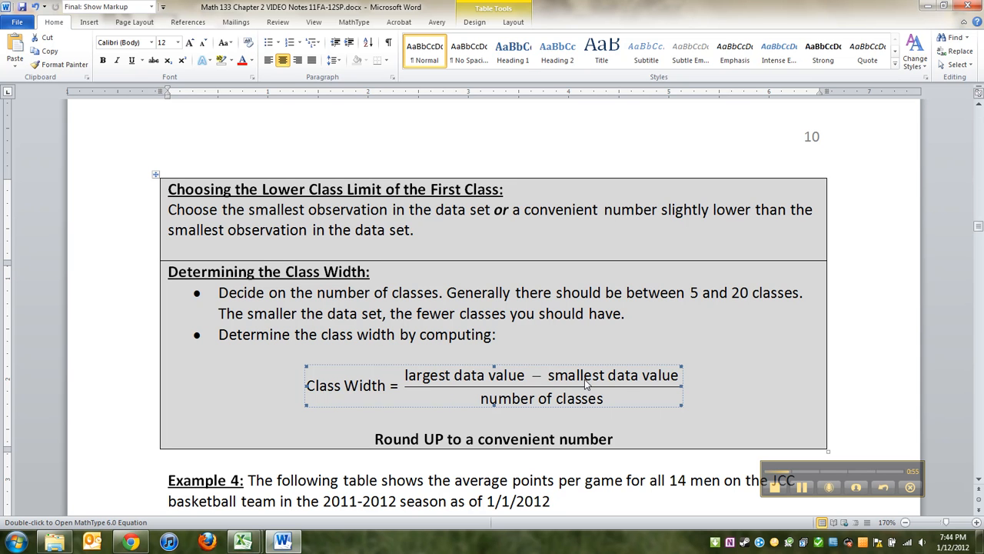
{"action": "mouse_move", "coordinate": [667, 407]}
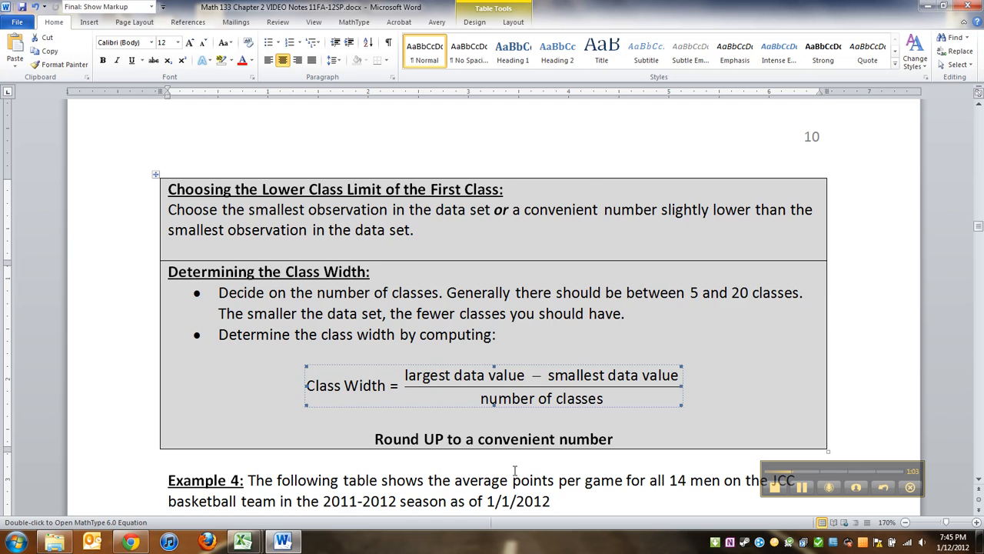
{"action": "scroll", "scroll_direction": "down", "scroll_amount": 3}
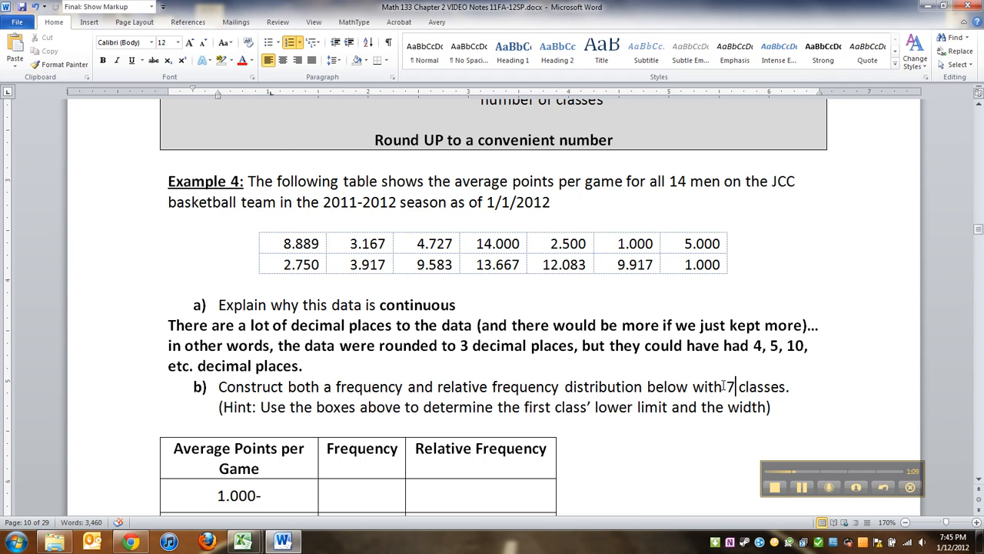
{"action": "scroll", "scroll_direction": "down", "scroll_amount": 3}
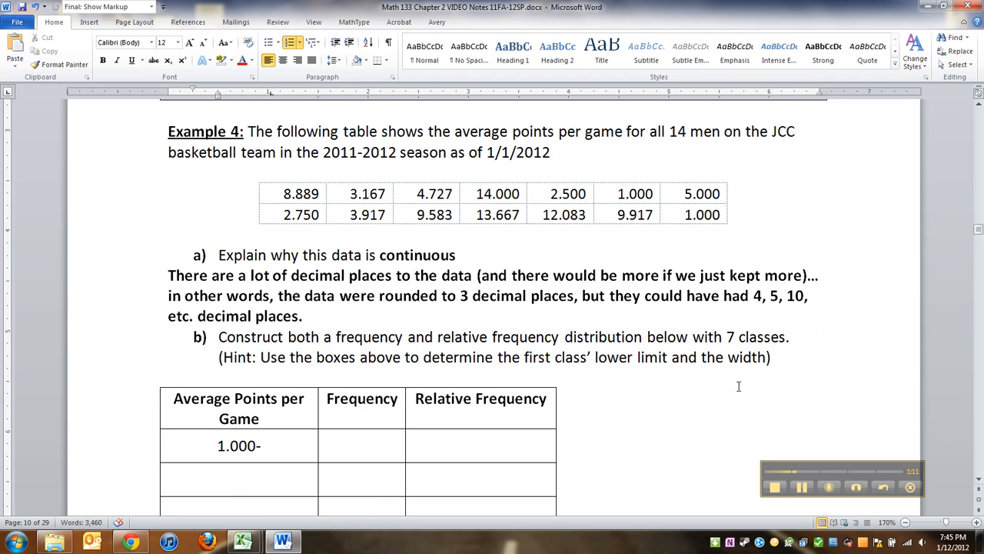
{"action": "scroll", "scroll_direction": "up", "scroll_amount": 3}
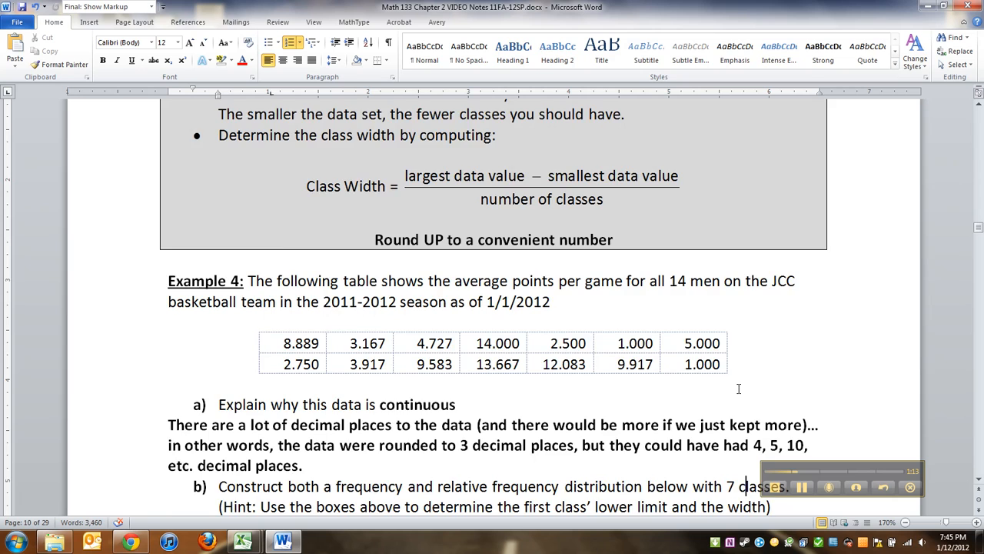
{"action": "scroll", "scroll_direction": "down", "scroll_amount": 3}
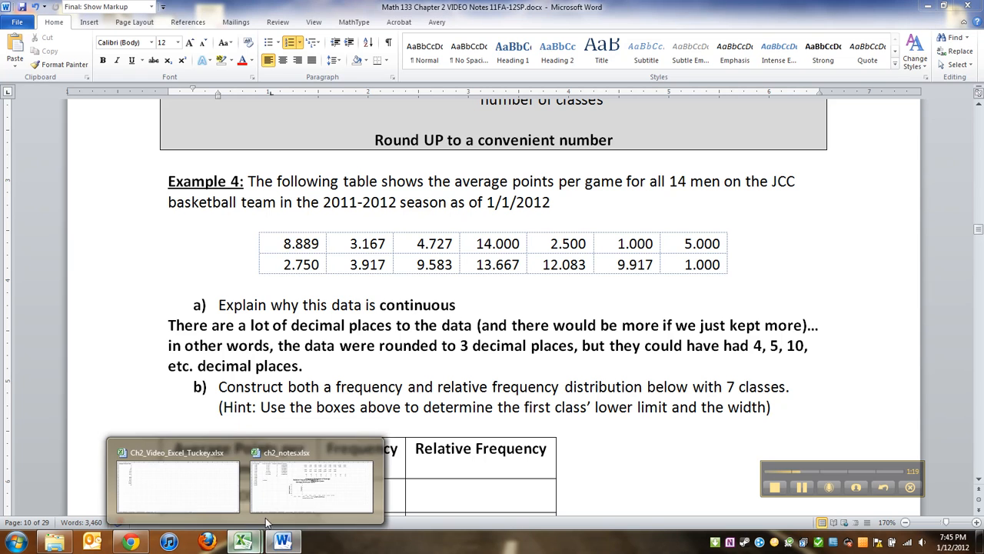
- Return to the points workbook and enter a 'highest - lowest' label
{"action": "left_click", "coordinate": [177, 485]}
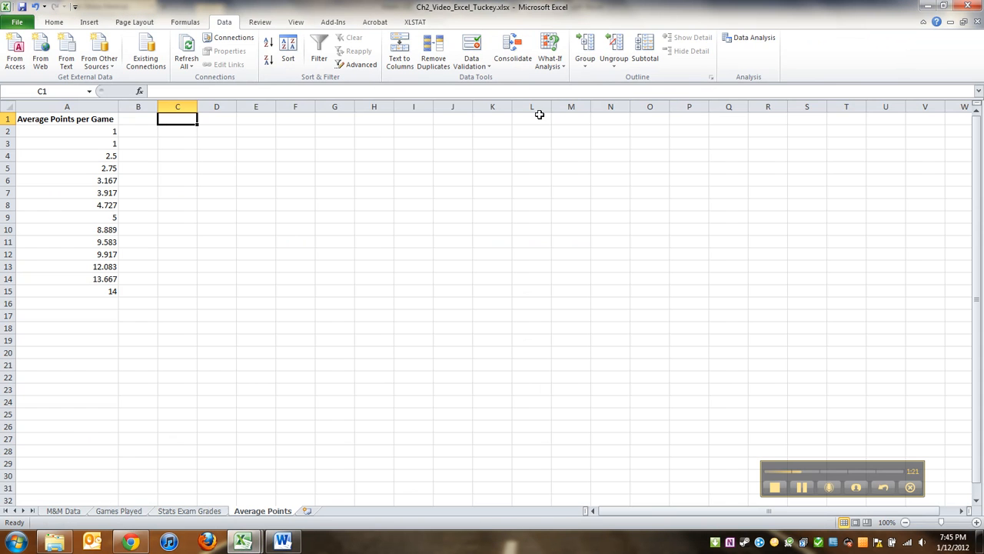
{"action": "mouse_move", "coordinate": [216, 153]}
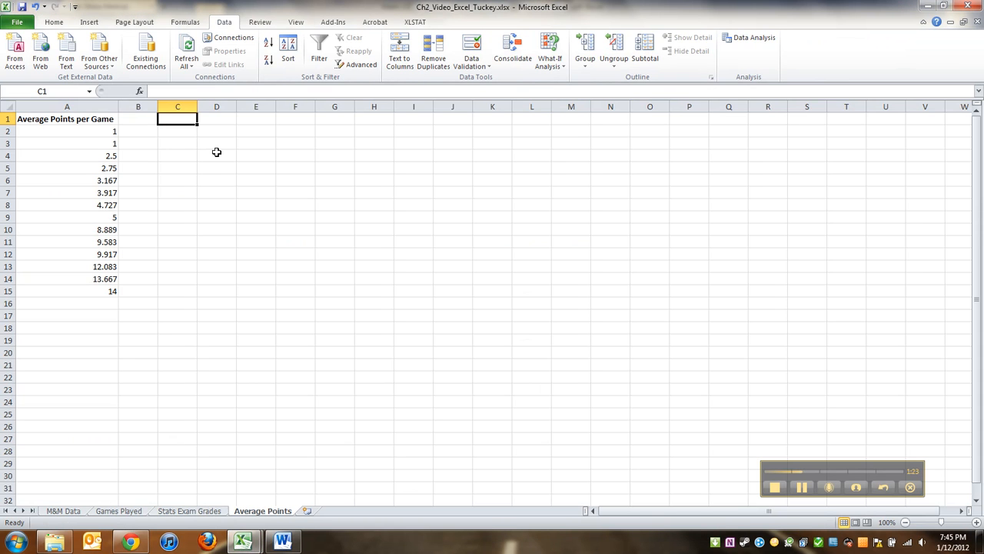
{"action": "type", "text": "="}
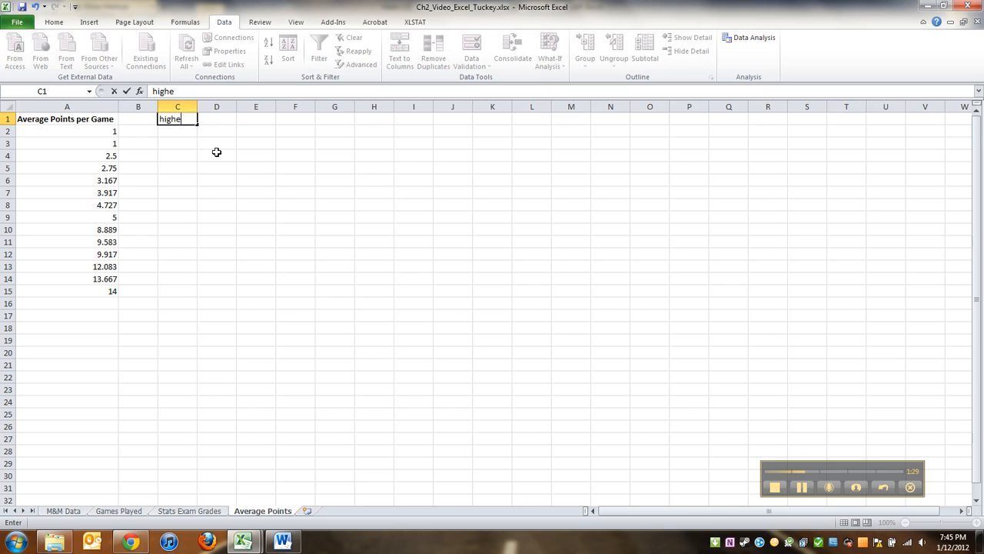
{"action": "type", "text": "st - lowe"}
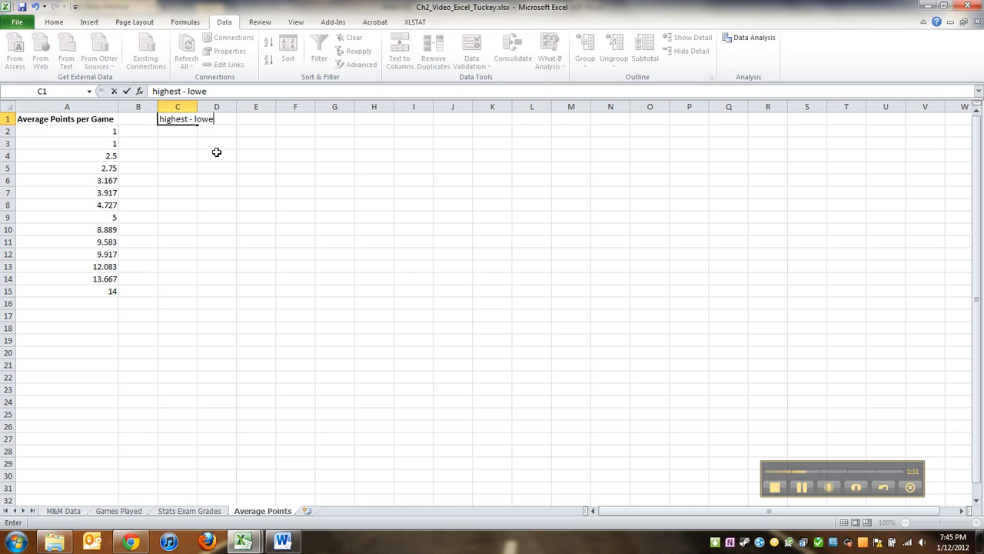
{"action": "key", "text": "Return"}
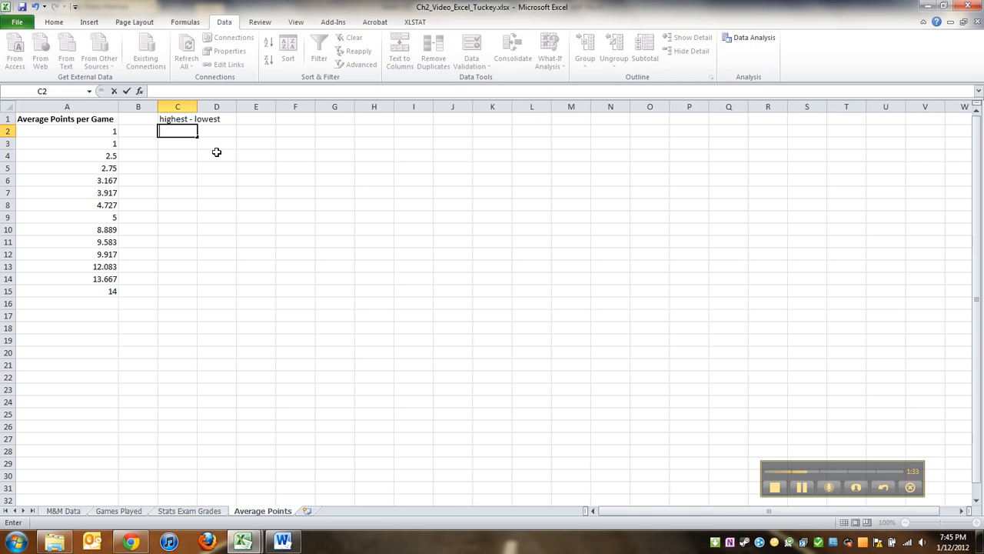
- Enter =A15-A2 in C2 for range 13 and =C2/7 in C3 (about 1.857)
{"action": "type", "text": "="}
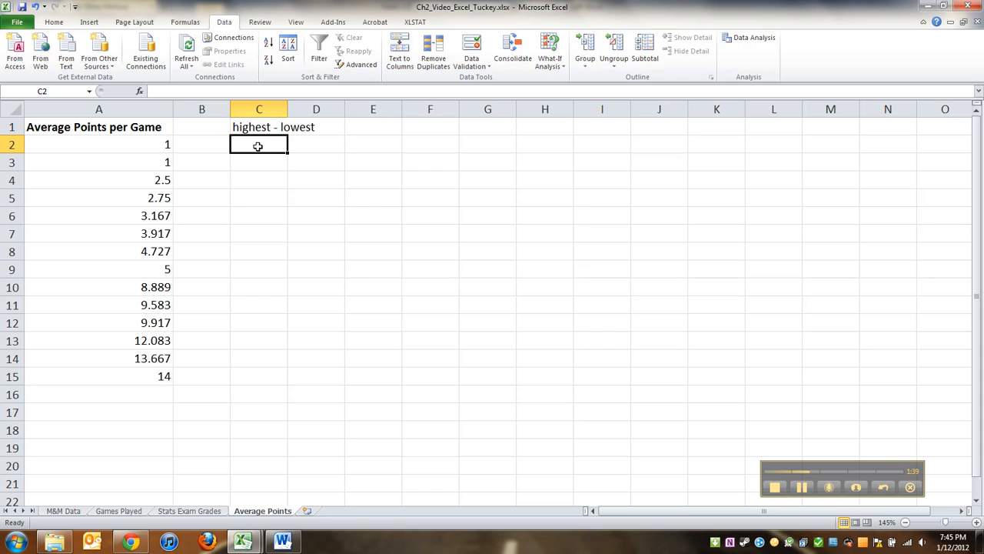
{"action": "type", "text": "=A15-A2"}
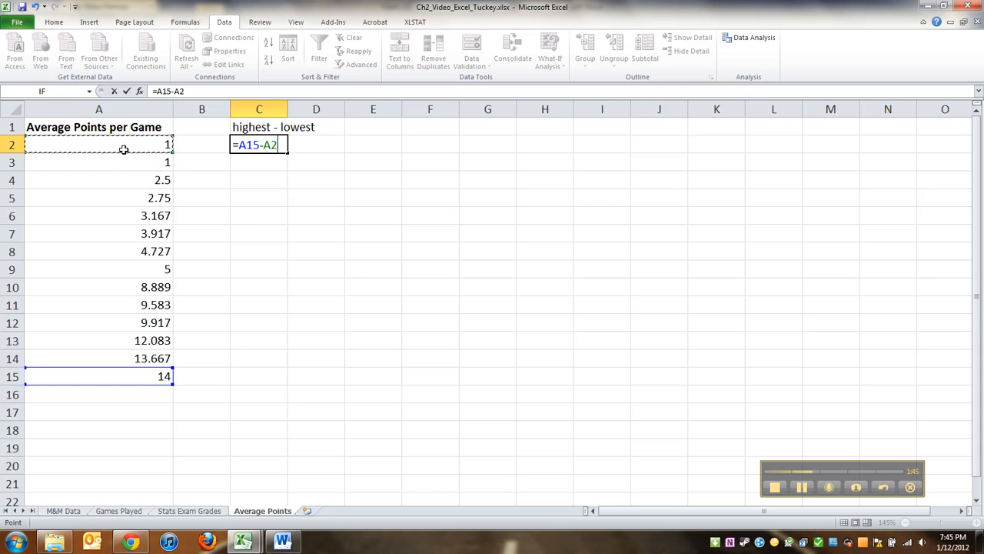
{"action": "key", "text": "Return"}
{"action": "type", "text": "=C2/"}
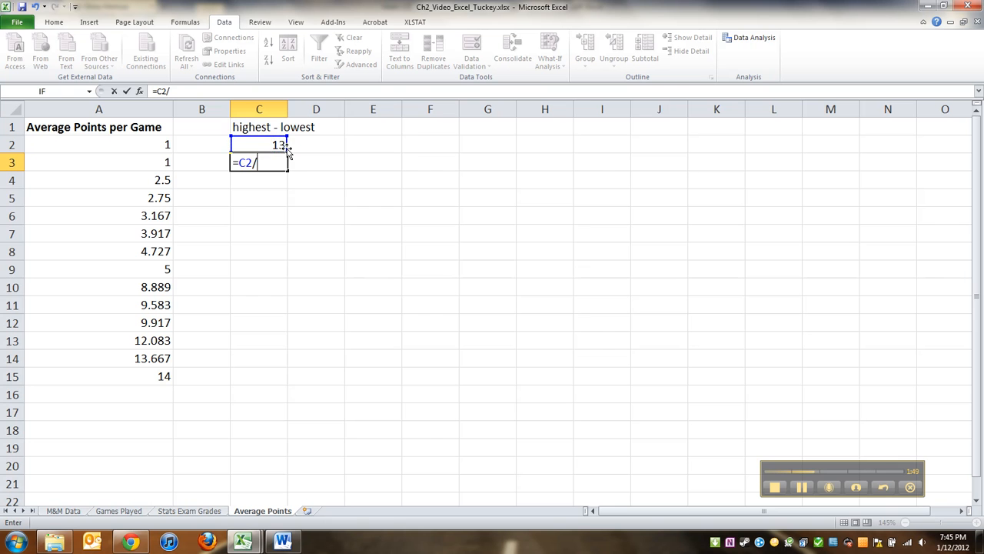
{"action": "key", "text": "Return"}
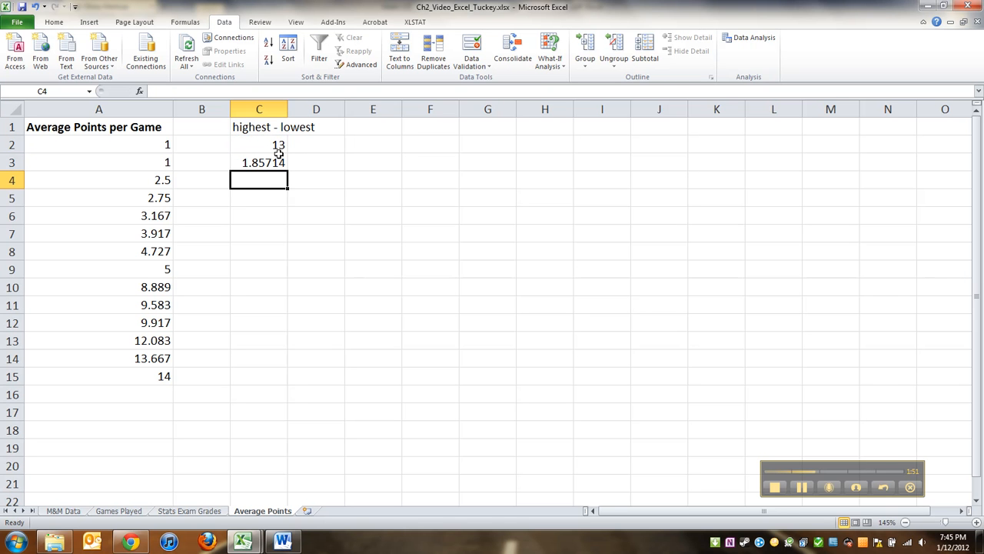
- Type the 'Class Width' label in B4 and widen column B to fit it
{"action": "left_click", "coordinate": [277, 197]}
{"action": "type", "text": "Ck"}
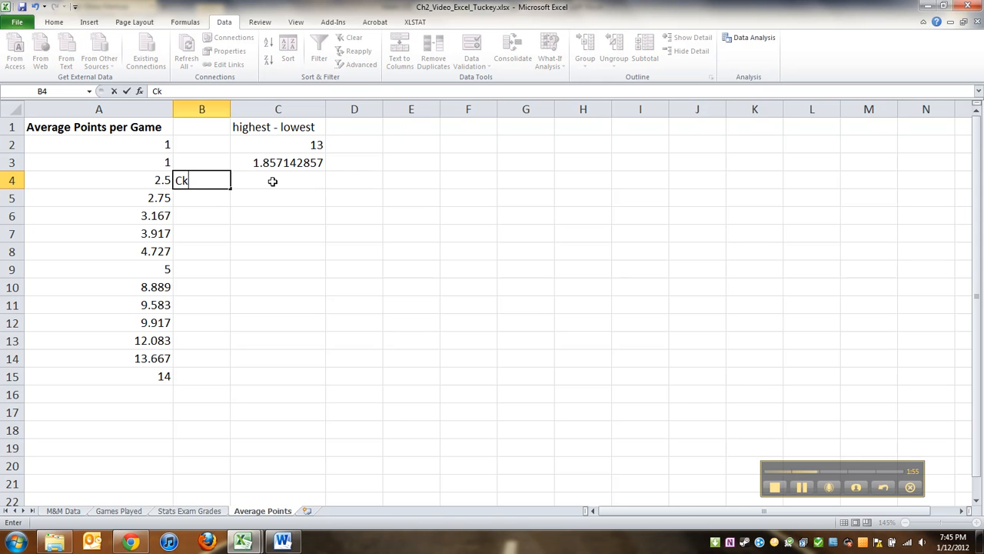
{"action": "type", "text": "lass Width"}
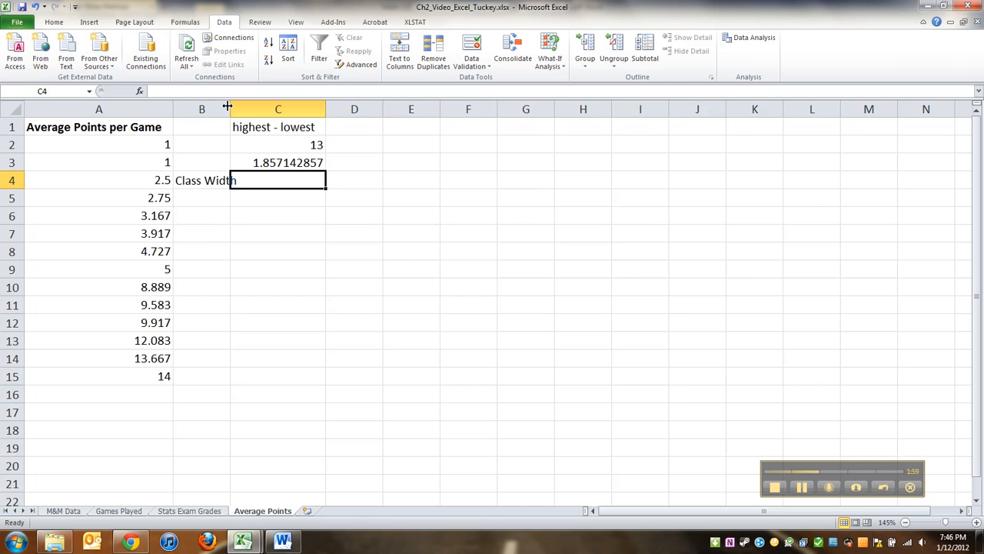
{"action": "left_click", "coordinate": [208, 180]}
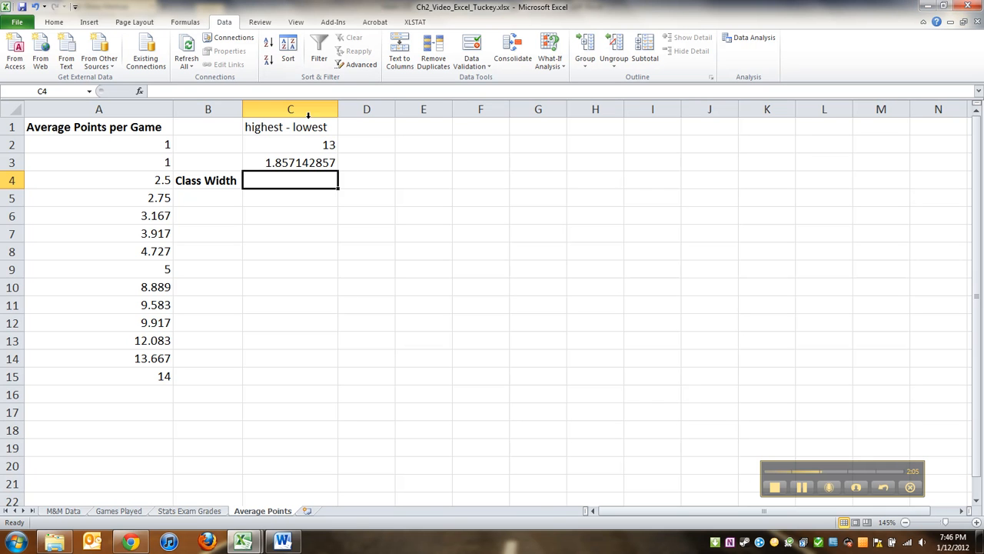
{"action": "left_click", "coordinate": [290, 163]}
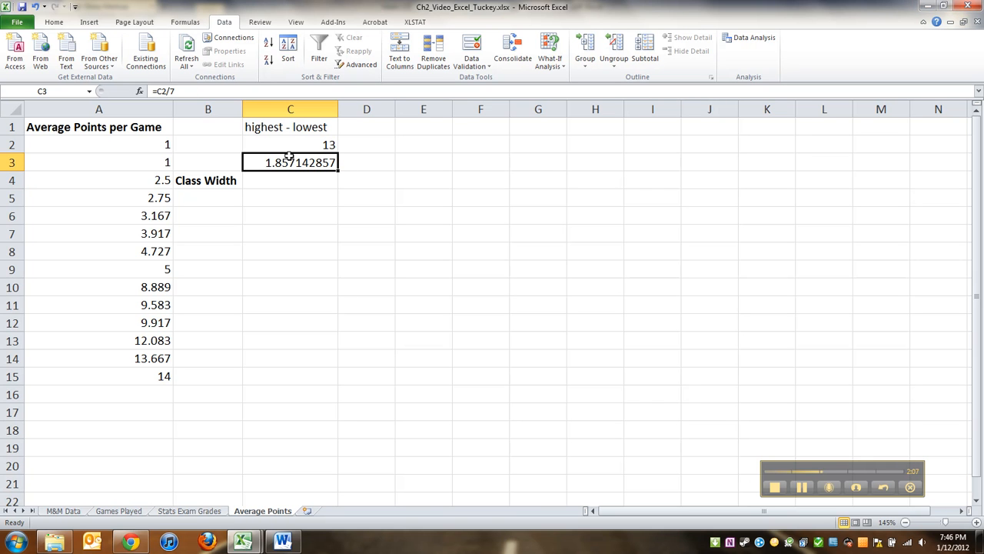
- Enter 2 in C4 and a 'Round UP!!!' note in D4, formatted bold
{"action": "left_click", "coordinate": [290, 180]}
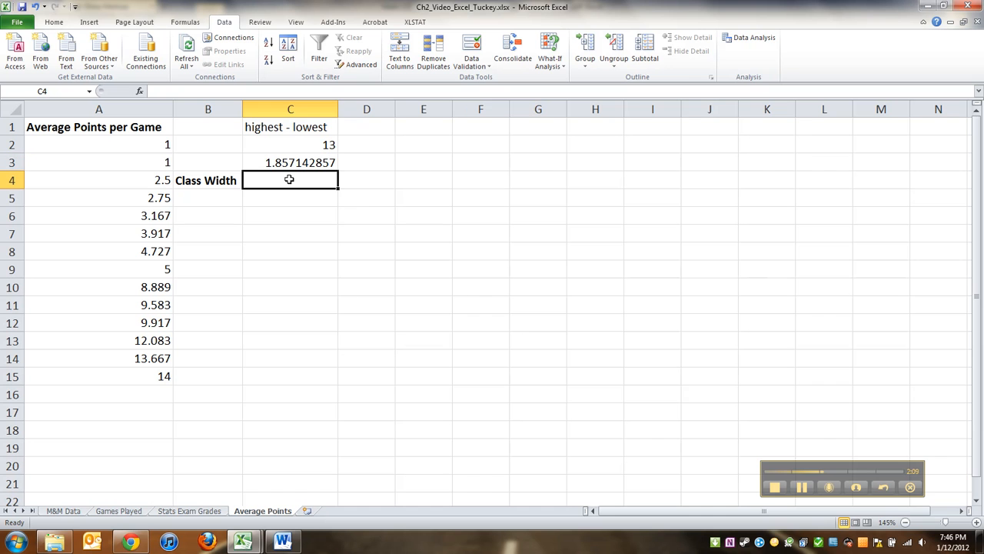
{"action": "left_click", "coordinate": [367, 180]}
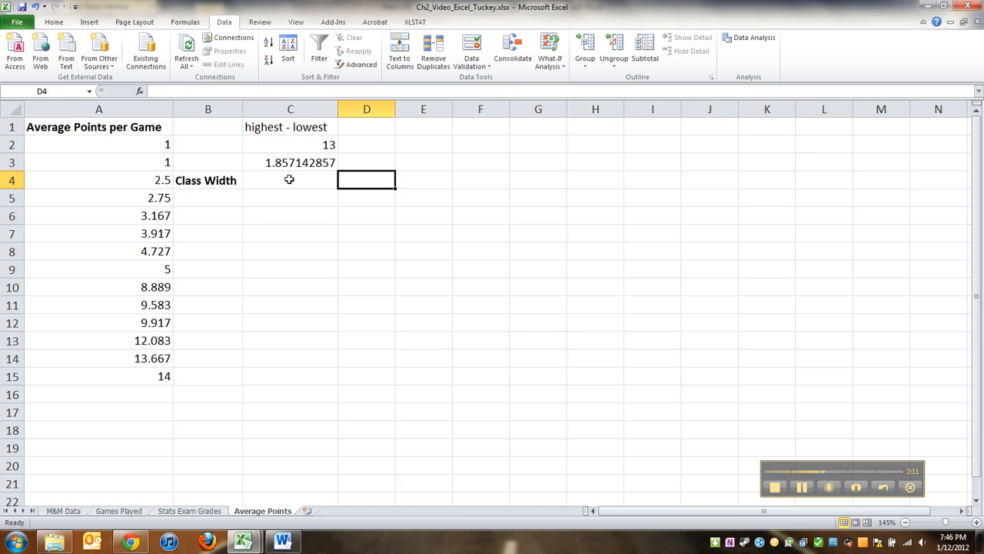
{"action": "type", "text": "Round UP!!!"}
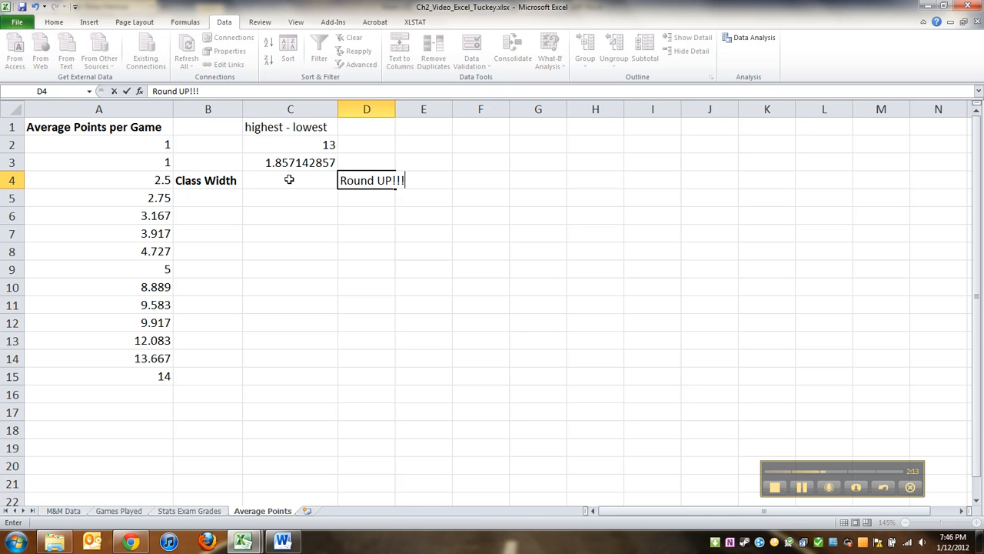
{"action": "left_click", "coordinate": [290, 180]}
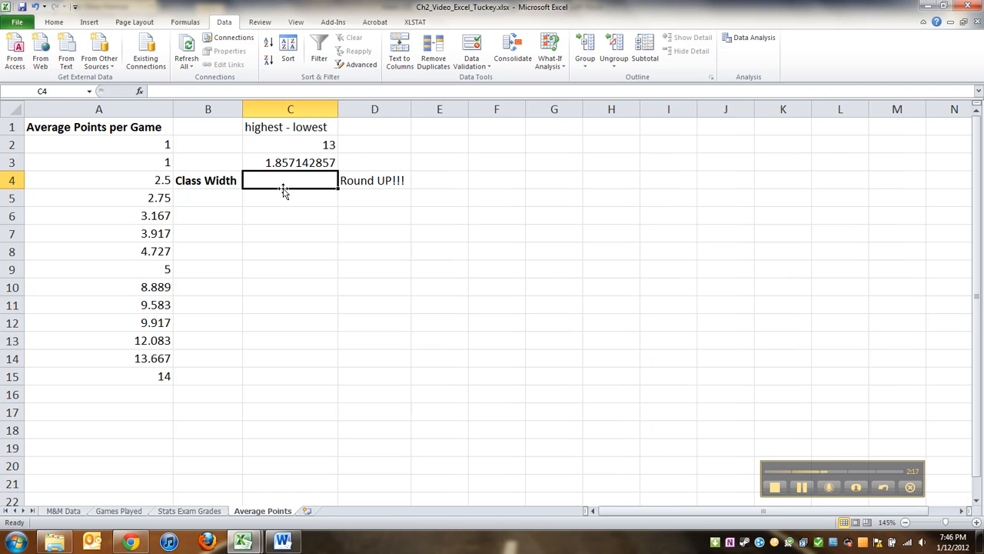
{"action": "mouse_move", "coordinate": [284, 180]}
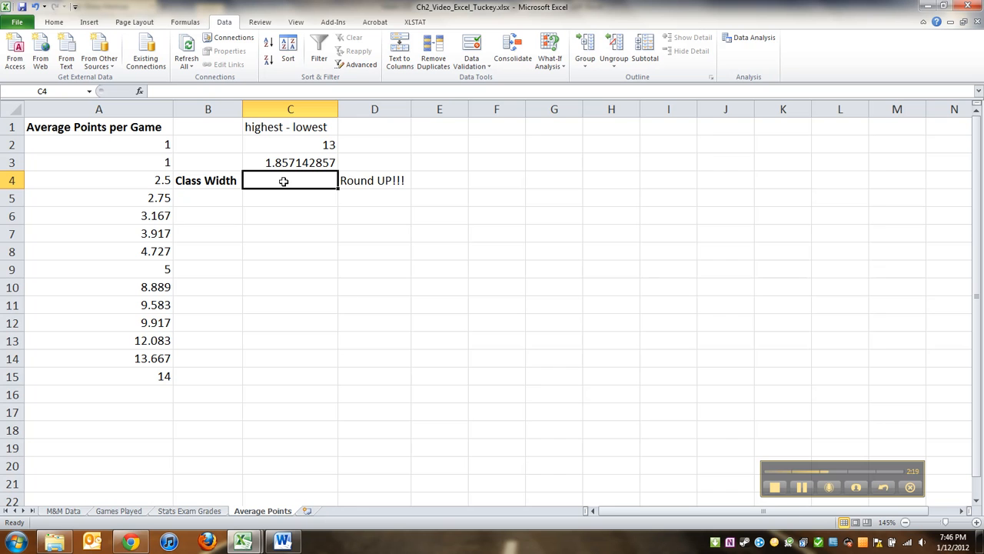
{"action": "type", "text": "2"}
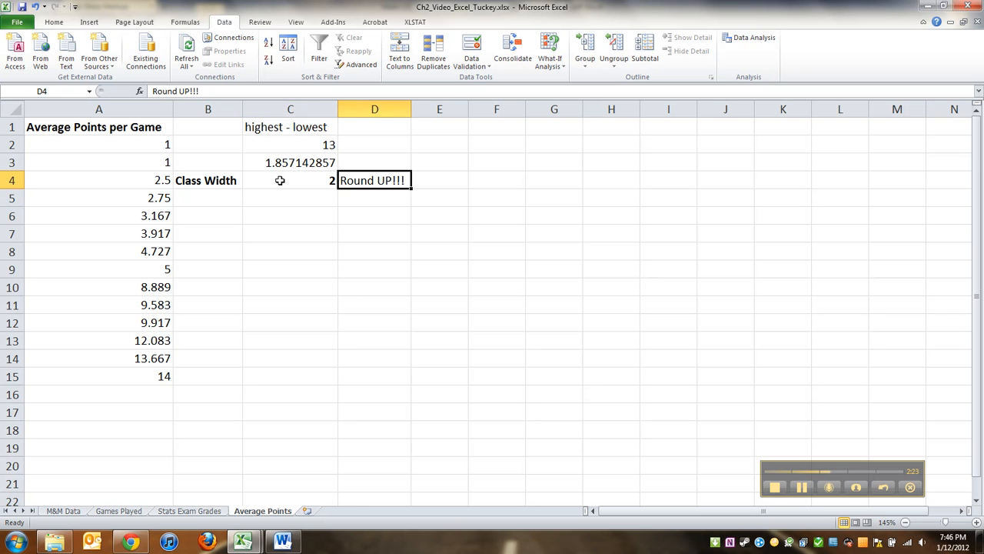
{"action": "left_click", "coordinate": [290, 180]}
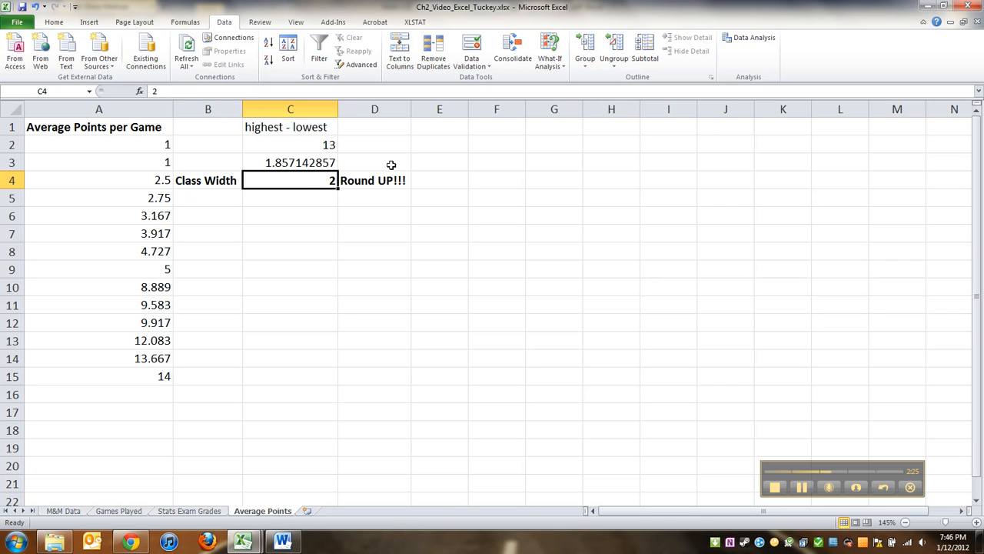
{"action": "mouse_move", "coordinate": [328, 199]}
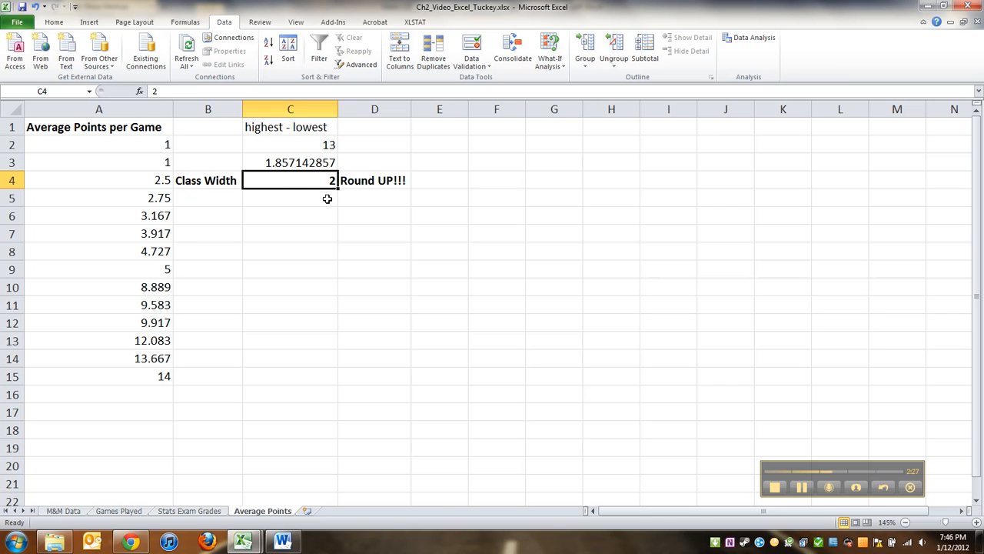
{"action": "mouse_move", "coordinate": [301, 180]}
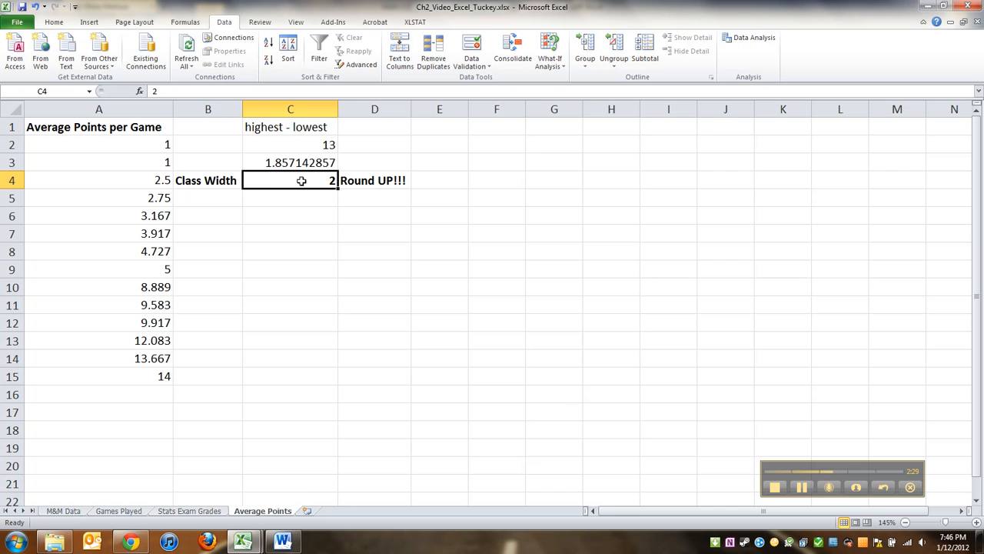
{"action": "left_click", "coordinate": [283, 541]}
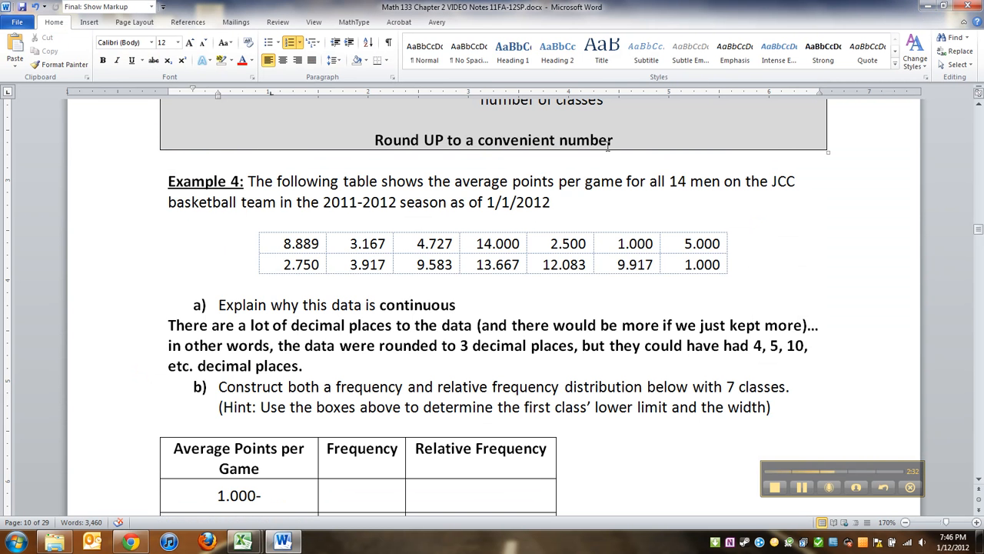
- In the Word notes, add 'Class width = 1.85 = 2.00' and make 2.00 bold and underlined
{"action": "scroll", "scroll_direction": "down", "scroll_amount": 3}
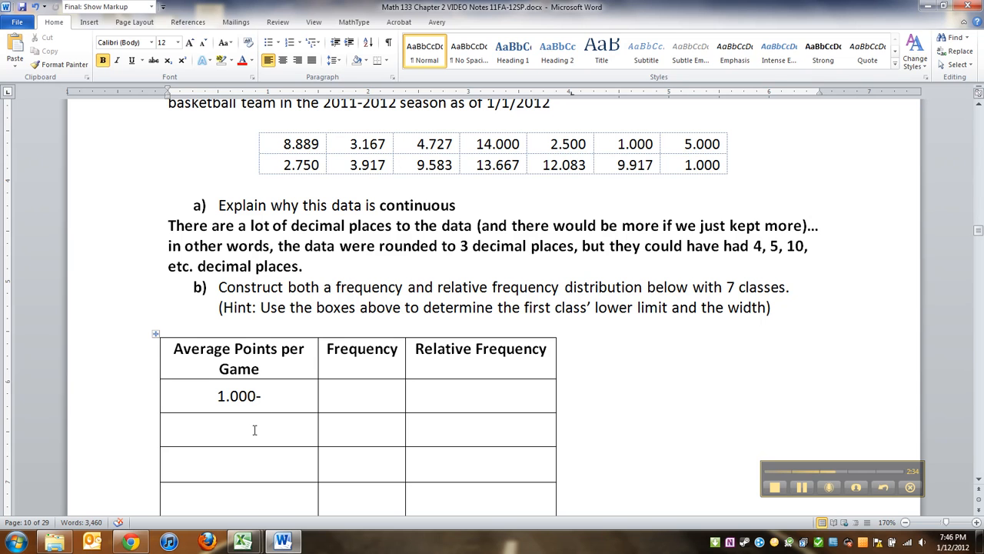
{"action": "left_click", "coordinate": [254, 429]}
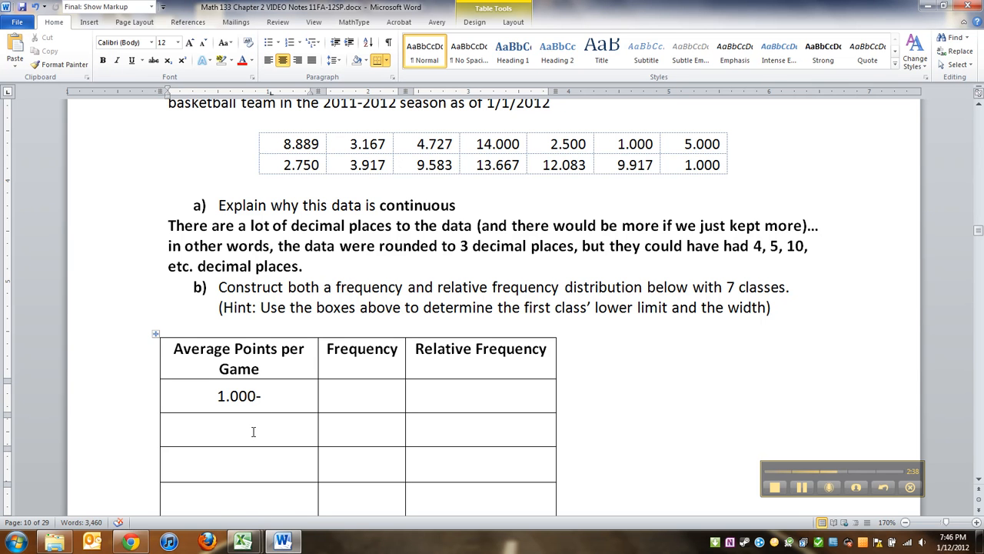
{"action": "mouse_move", "coordinate": [283, 541]}
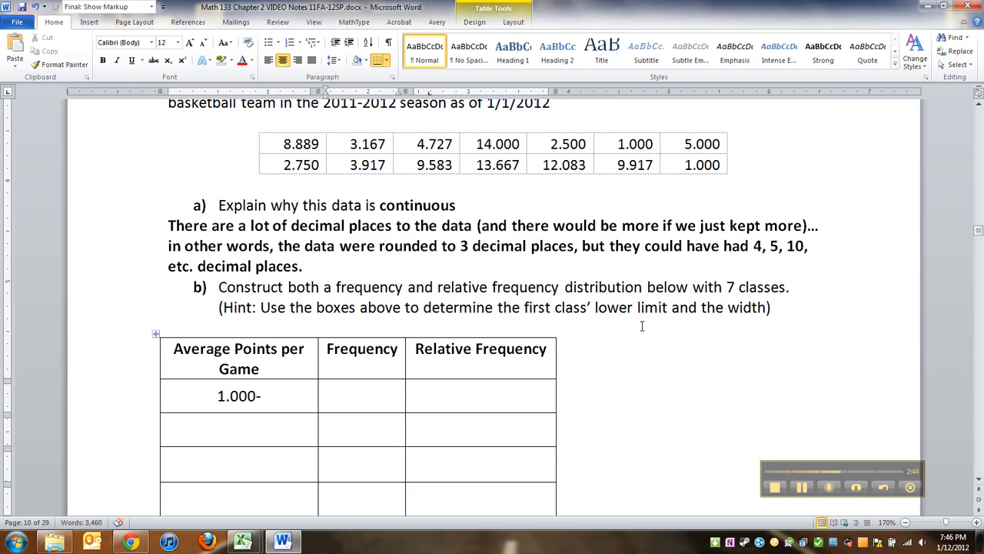
{"action": "scroll", "scroll_direction": "down", "scroll_amount": 3}
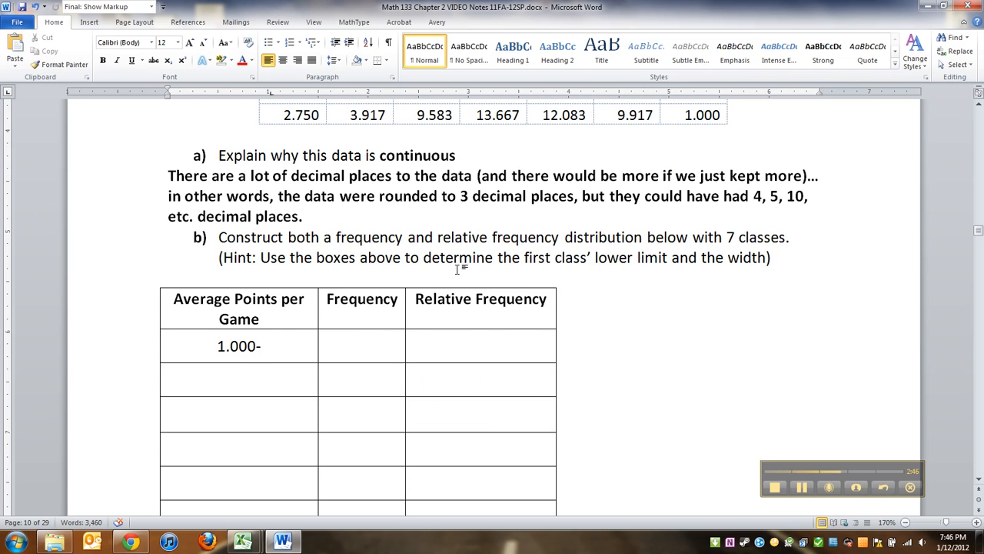
{"action": "type", "text": "Class w"}
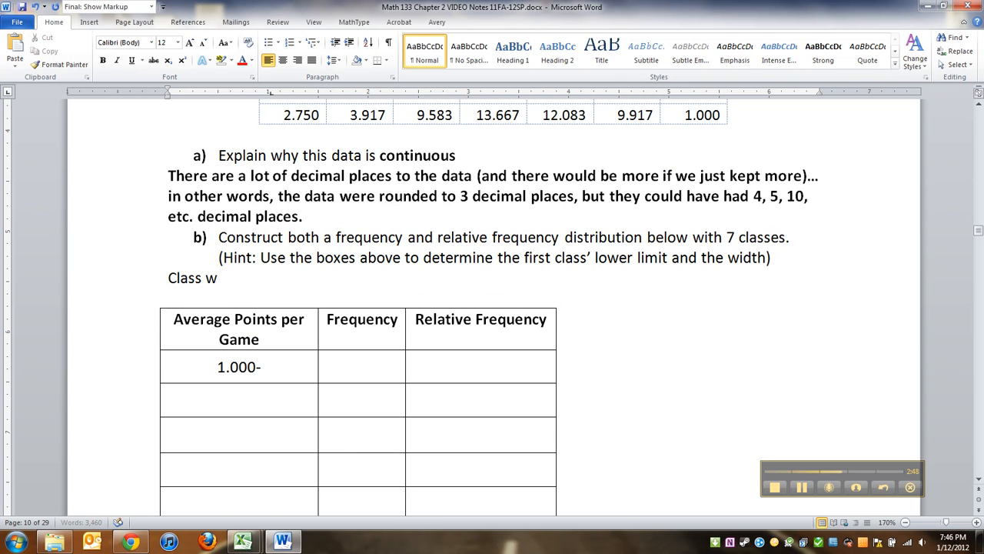
{"action": "type", "text": "idth = ("}
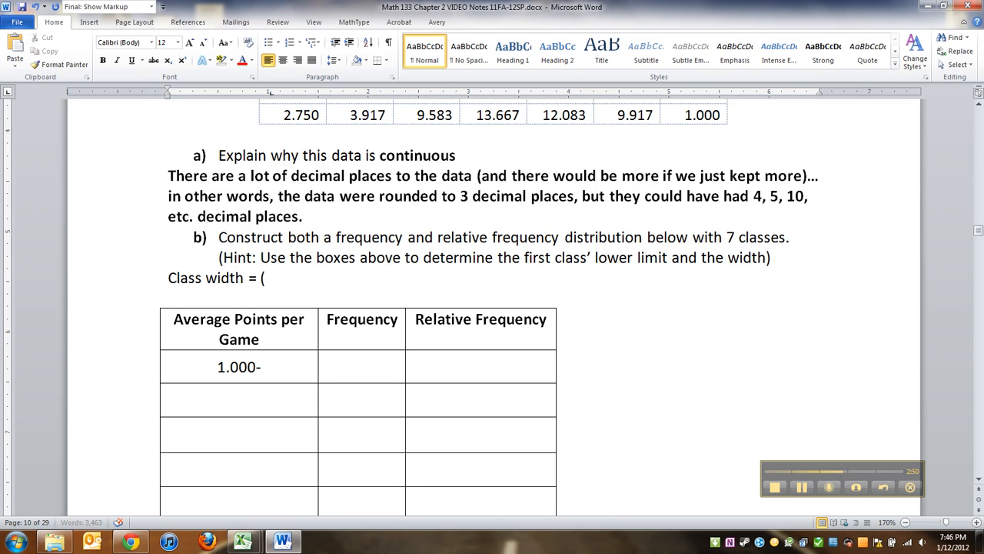
{"action": "type", "text": "1.85"}
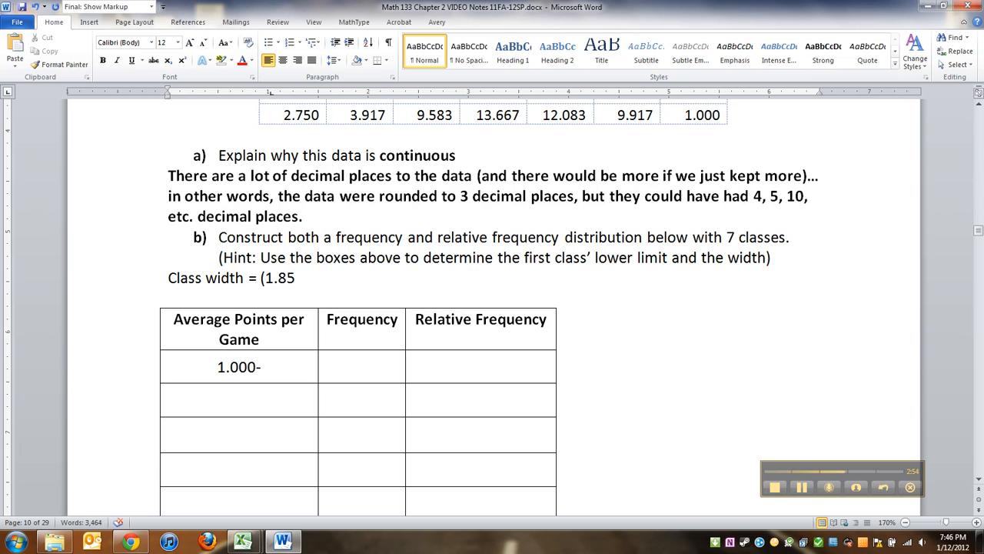
{"action": "type", "text": "= 2.00"}
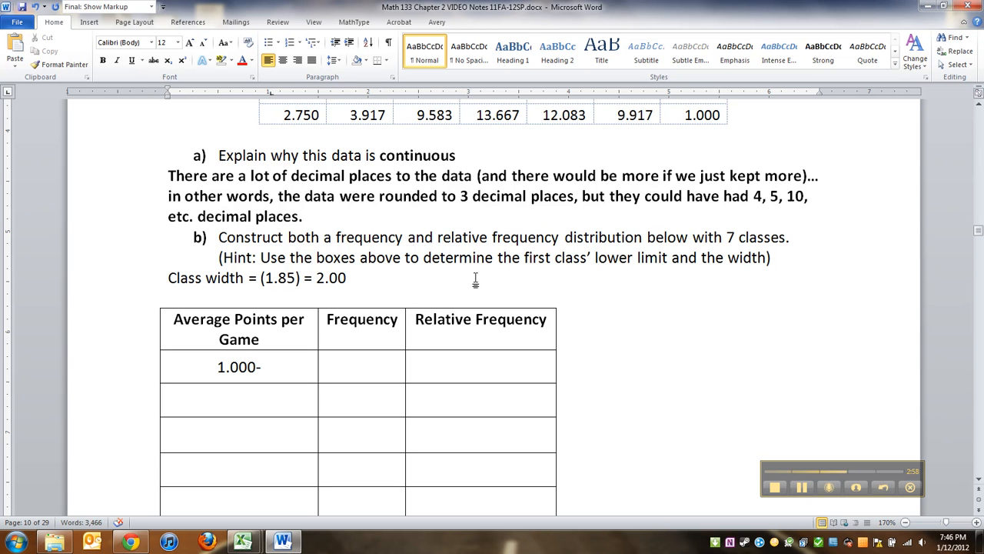
{"action": "double_click", "coordinate": [331, 278]}
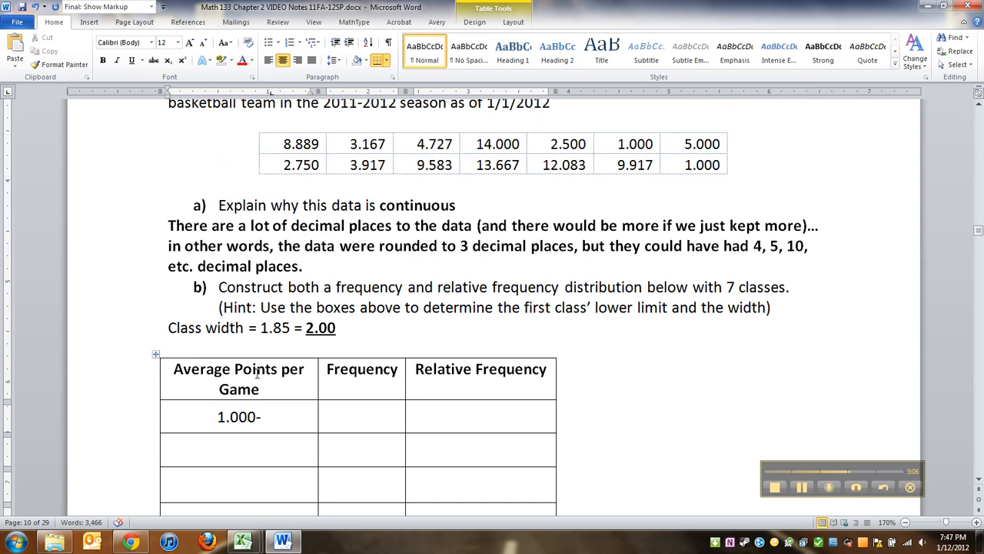
- Type the lower limits 3.000 and 5.000 for the next classes in the class column
{"action": "scroll", "scroll_direction": "down", "scroll_amount": 3}
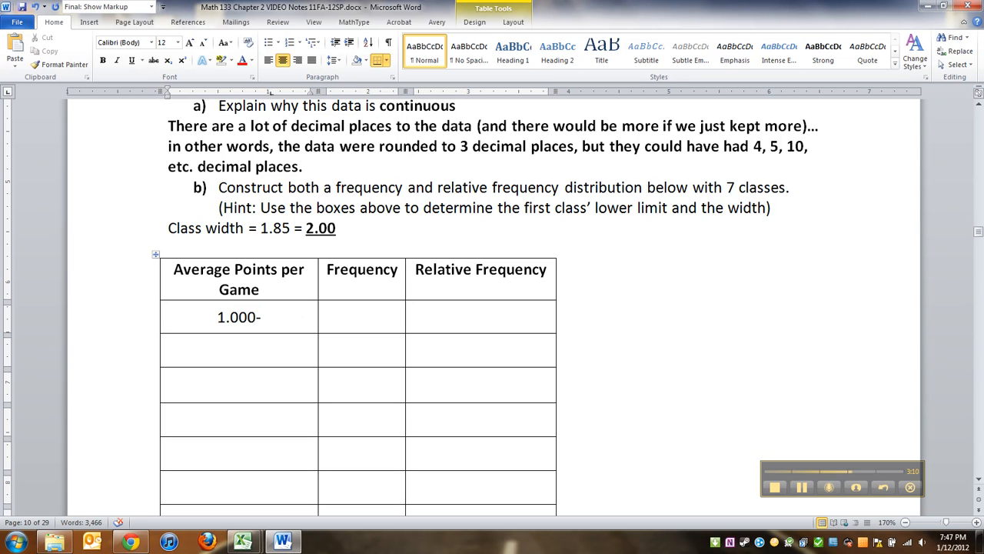
{"action": "left_click", "coordinate": [262, 317]}
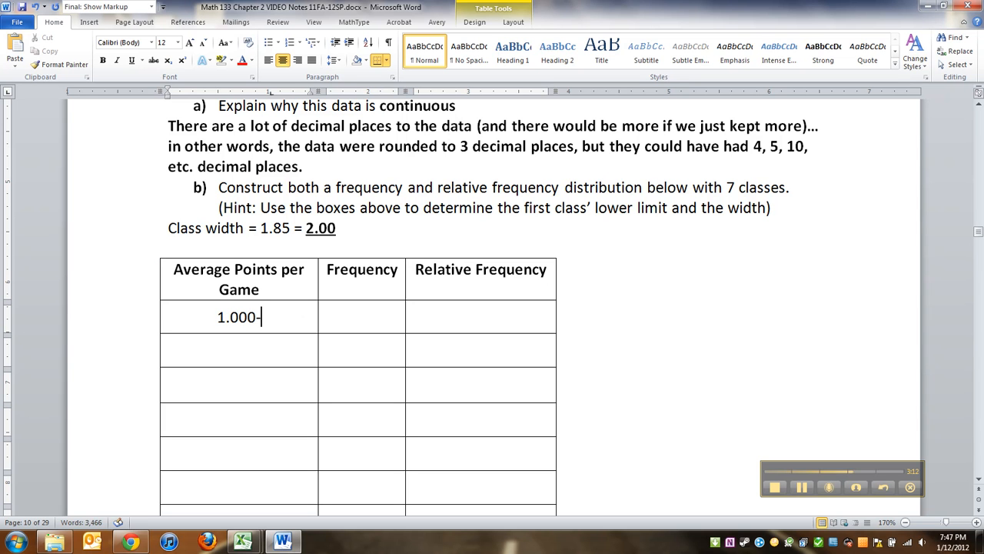
{"action": "type", "text": "3.000-"}
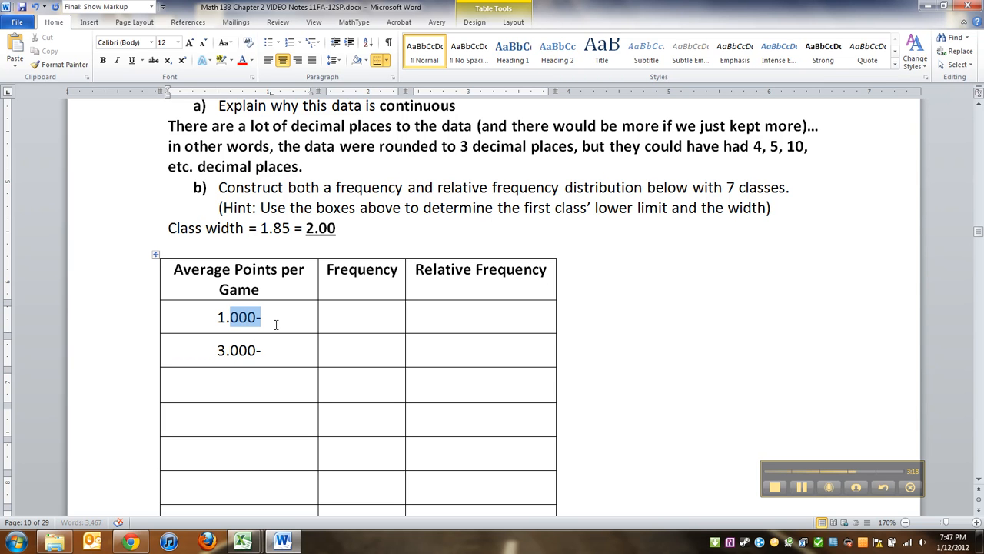
{"action": "double_click", "coordinate": [238, 350]}
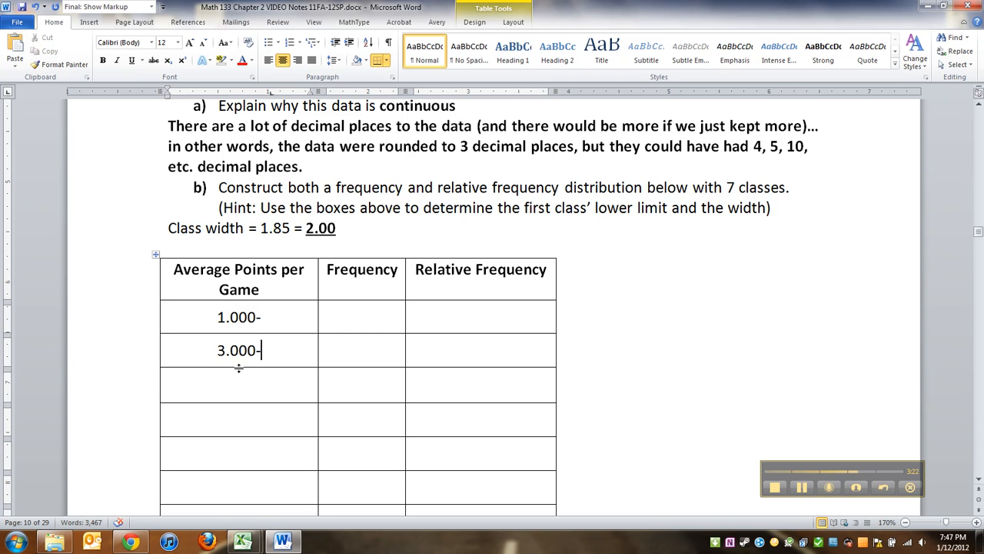
{"action": "type", "text": "5.000"}
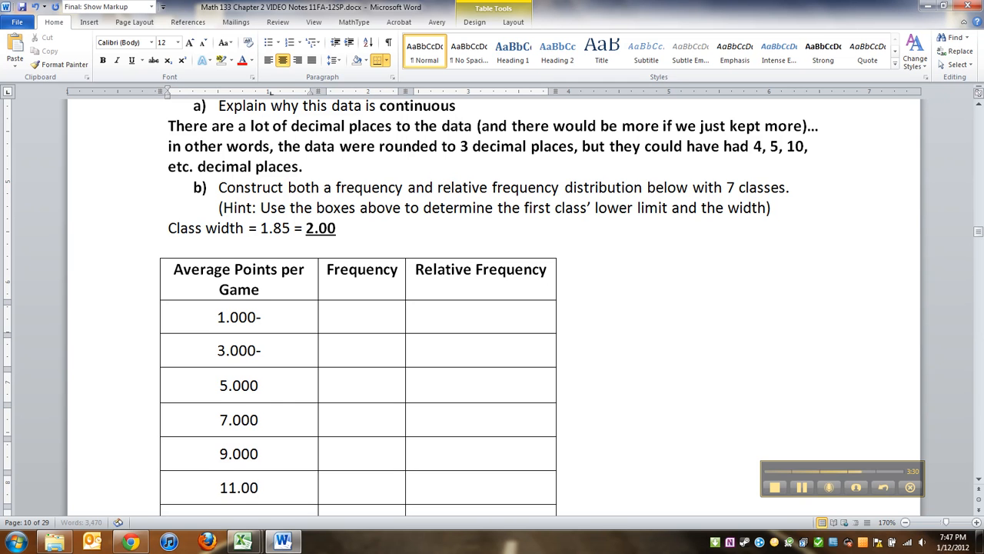
- Add upper limits to the class ranges, e.g. 1.000 – 2.999 and 3.000 – 4.999
{"action": "scroll", "scroll_direction": "down", "scroll_amount": 3}
{"action": "type", "text": "13.000"}
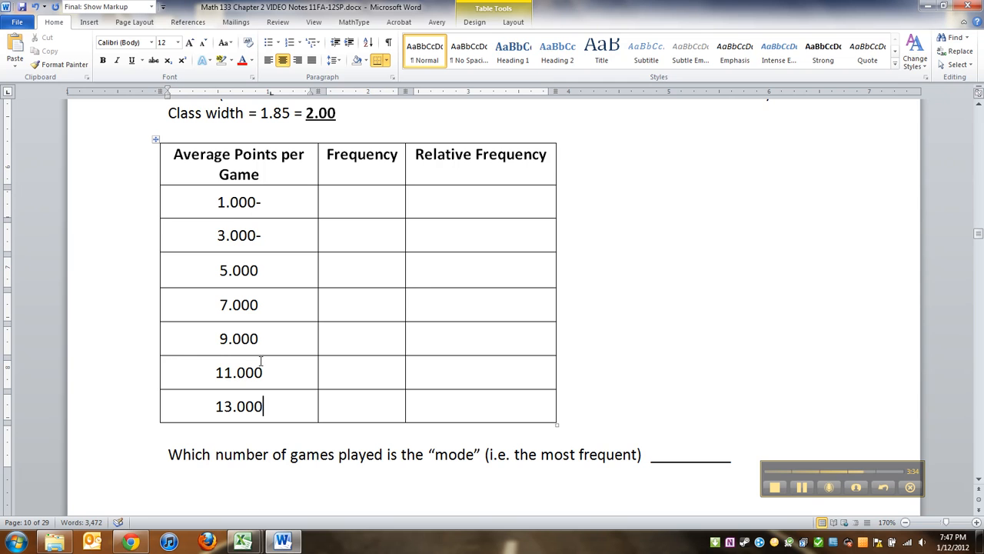
{"action": "double_click", "coordinate": [236, 235]}
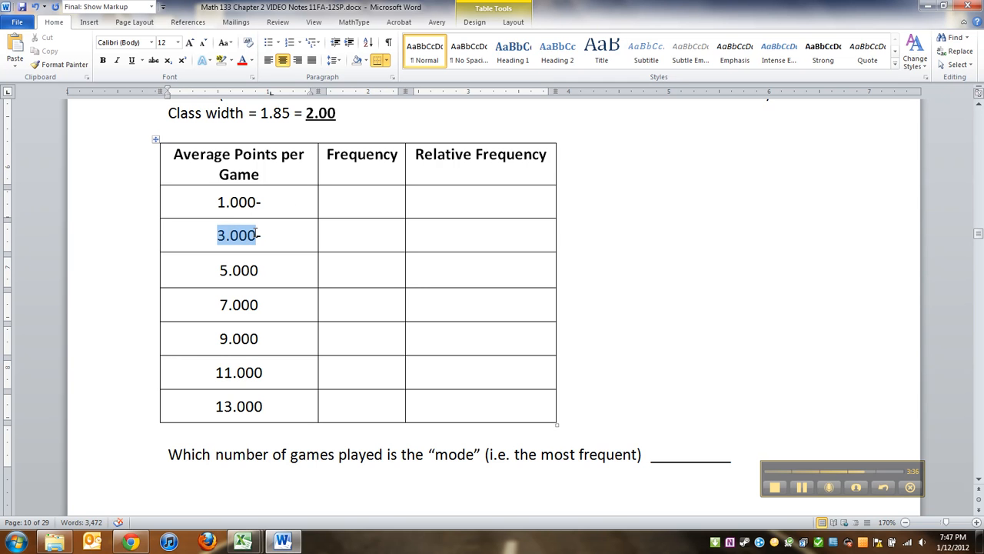
{"action": "left_click", "coordinate": [246, 202]}
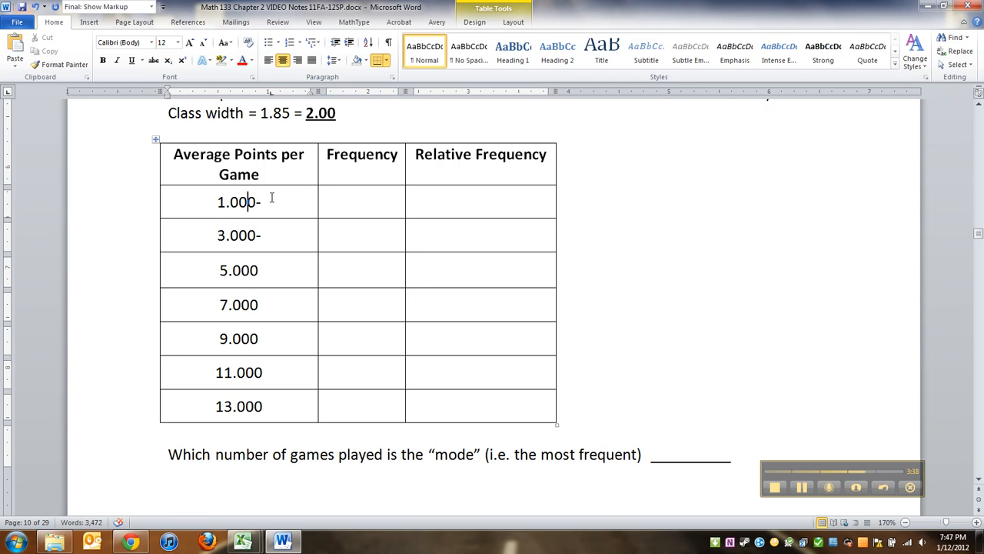
{"action": "type", "text": "2."}
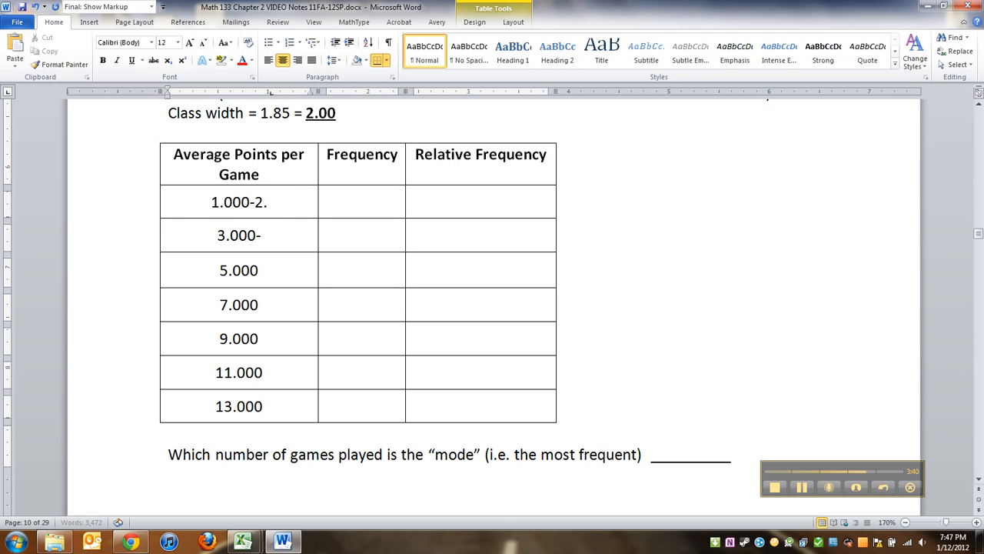
{"action": "type", "text": "999"}
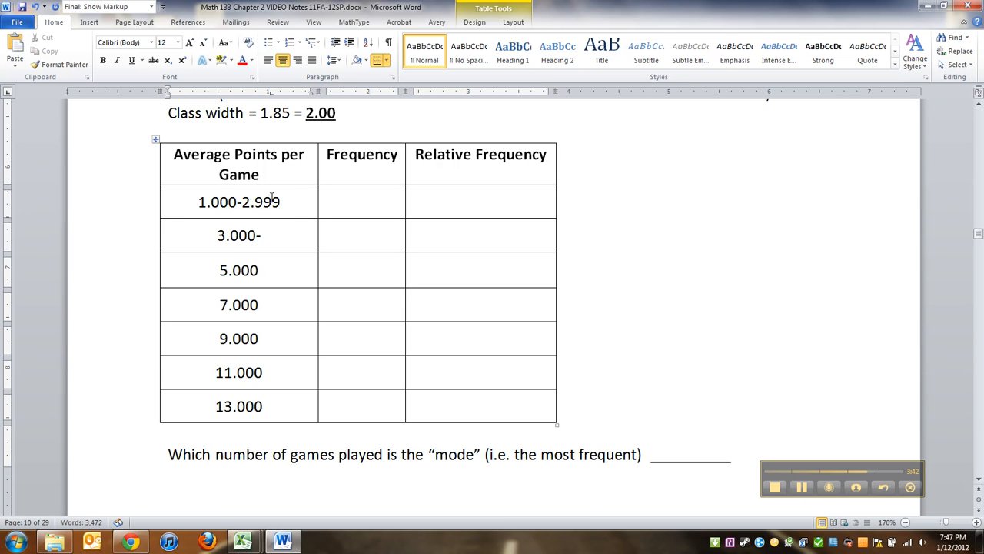
{"action": "type", "text": "-4.999"}
{"action": "type", "text": " –"}
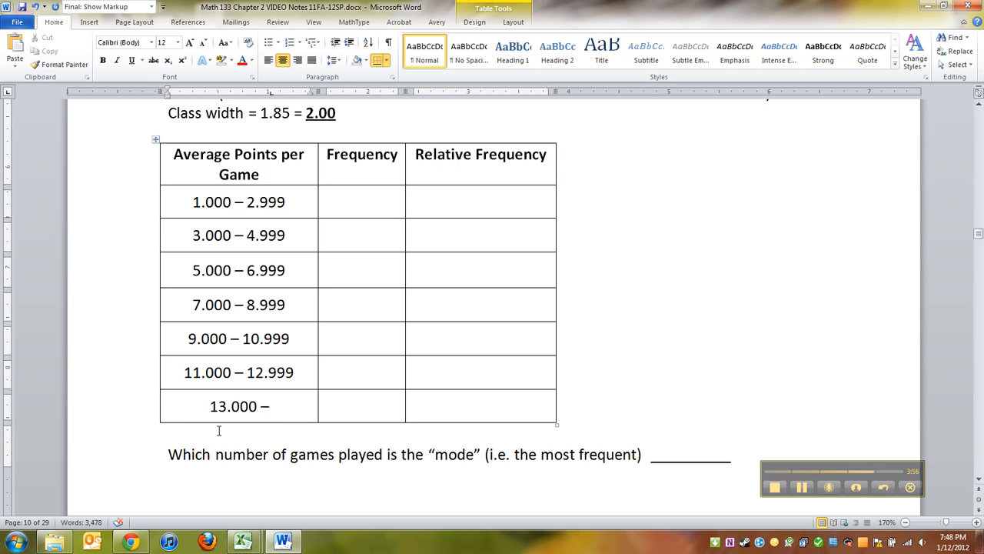
- Finish the last class as 13.000 – 14.999 and check the ranges throughout the table
{"action": "type", "text": "14.999"}
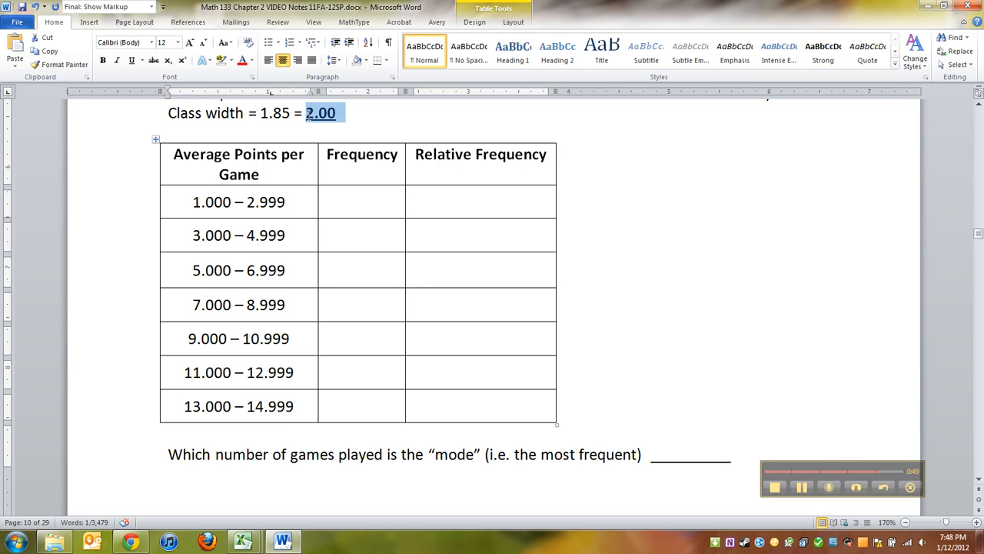
{"action": "left_click", "coordinate": [194, 234]}
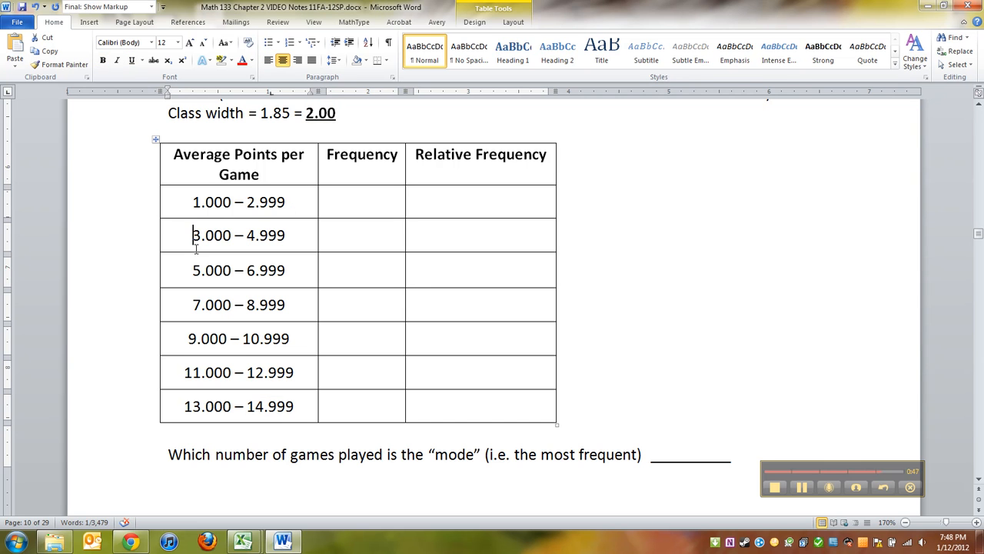
{"action": "double_click", "coordinate": [265, 202]}
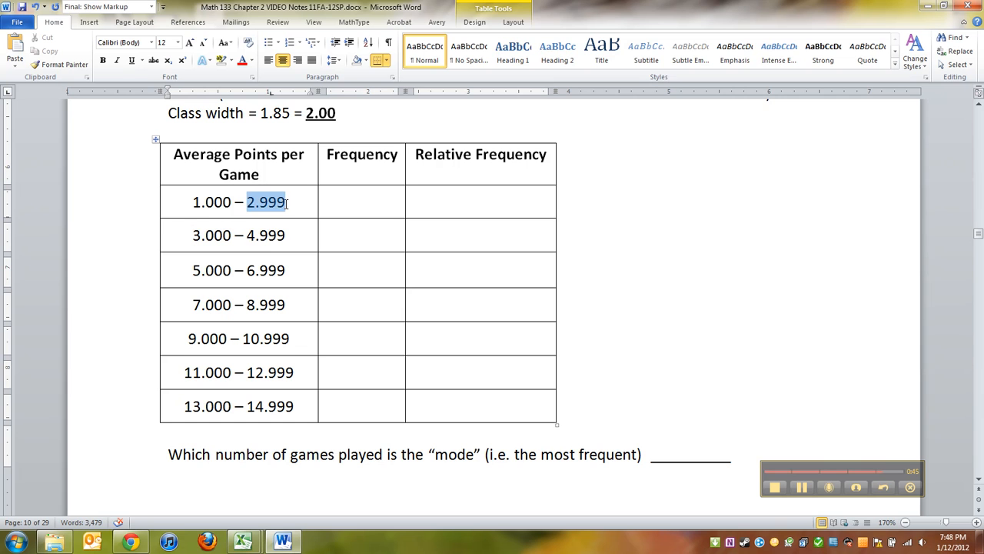
{"action": "left_click", "coordinate": [248, 270]}
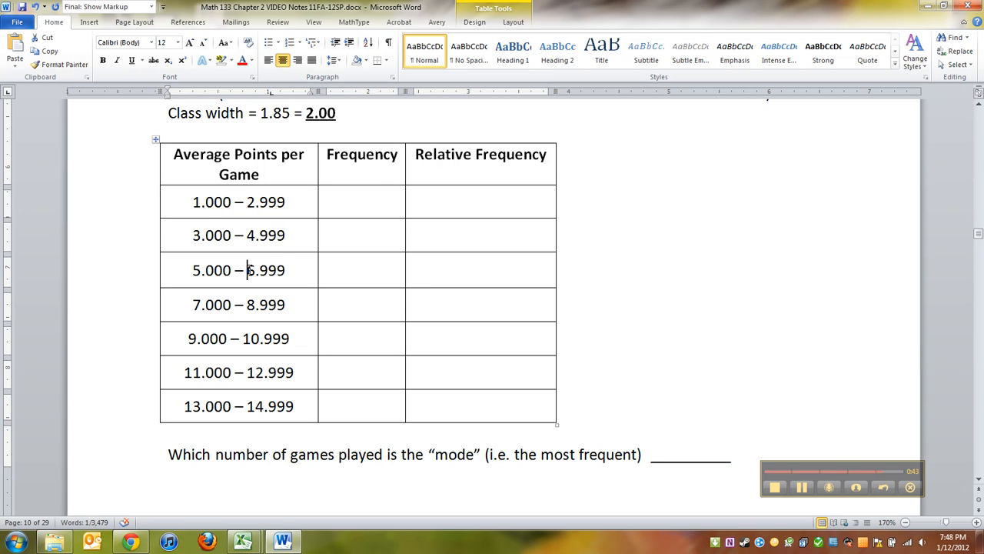
{"action": "double_click", "coordinate": [264, 270]}
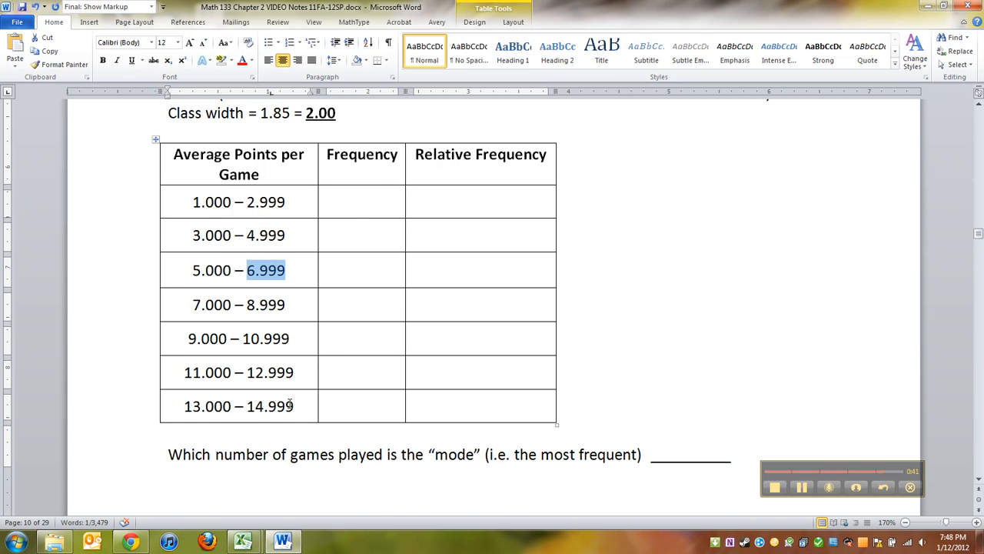
{"action": "scroll", "scroll_direction": "up", "scroll_amount": 3}
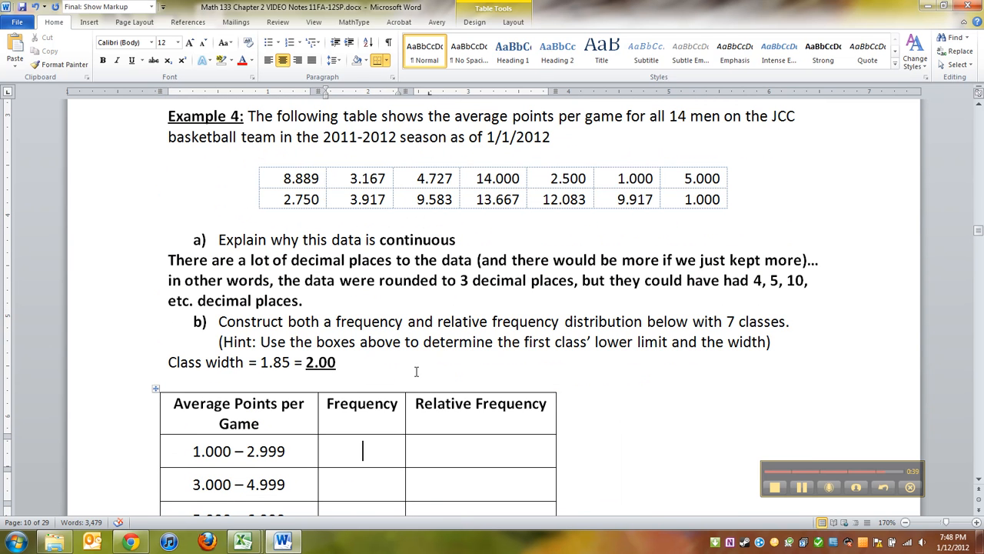
{"action": "scroll", "scroll_direction": "down", "scroll_amount": 3}
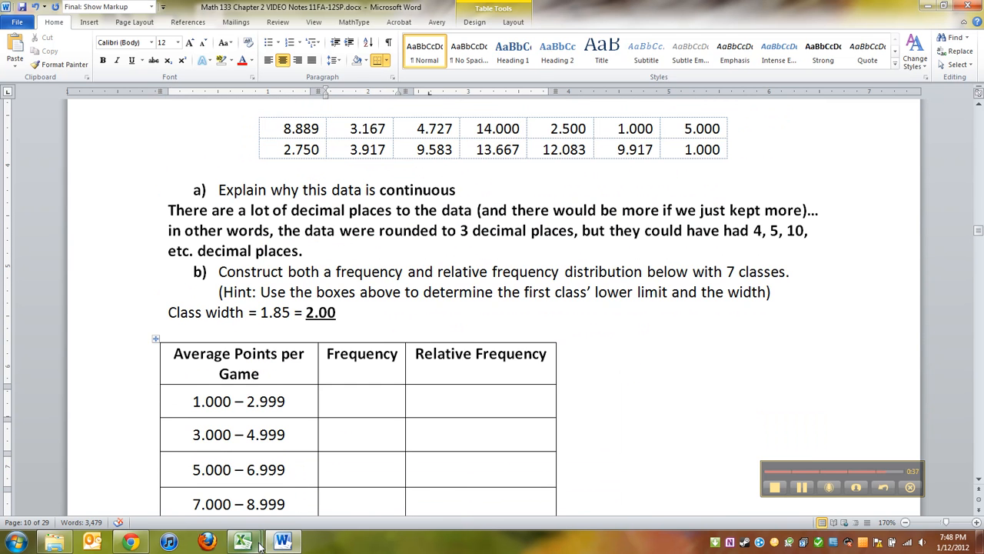
{"action": "scroll", "scroll_direction": "down", "scroll_amount": 3}
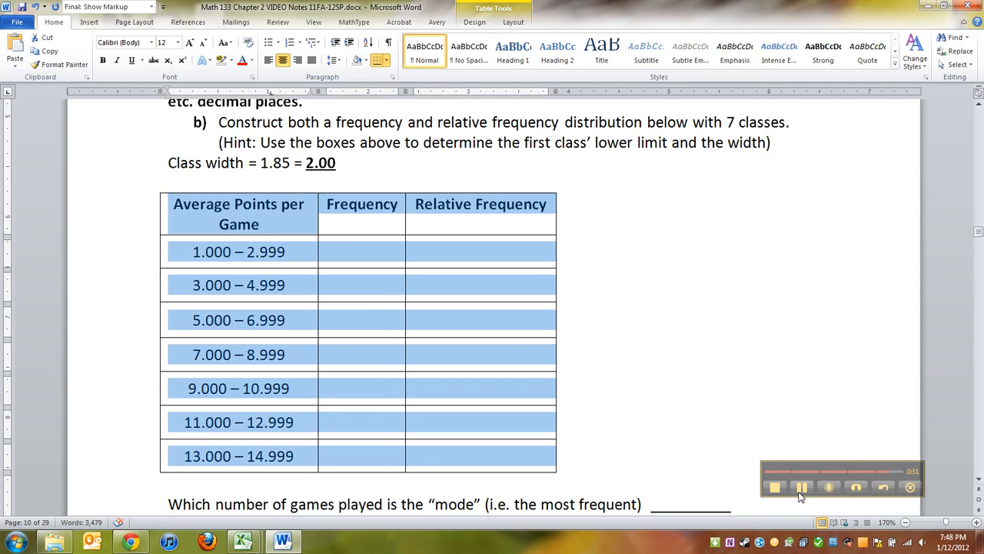
- Back in Excel, count the first class's data values and enter 4 in F2
{"action": "left_click", "coordinate": [244, 540]}
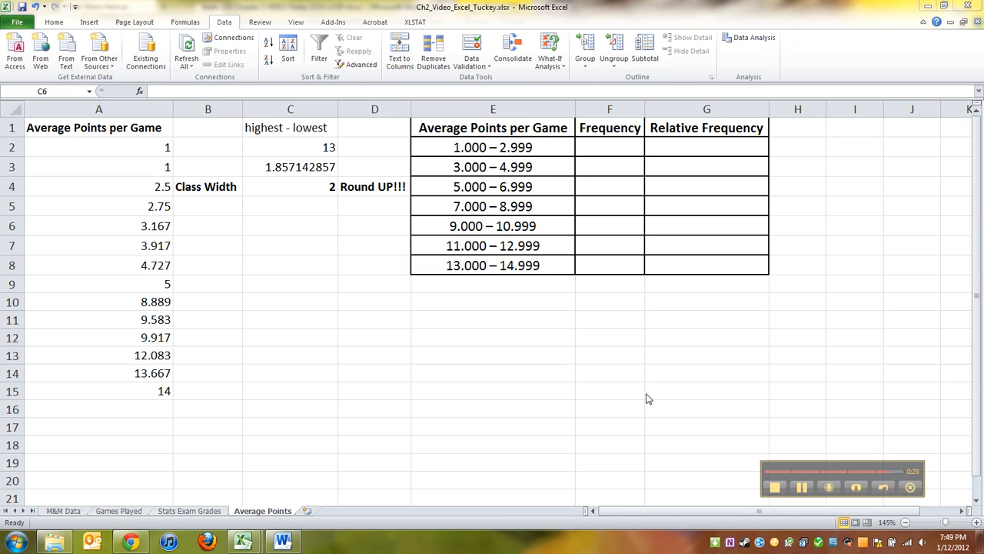
{"action": "left_click", "coordinate": [610, 147]}
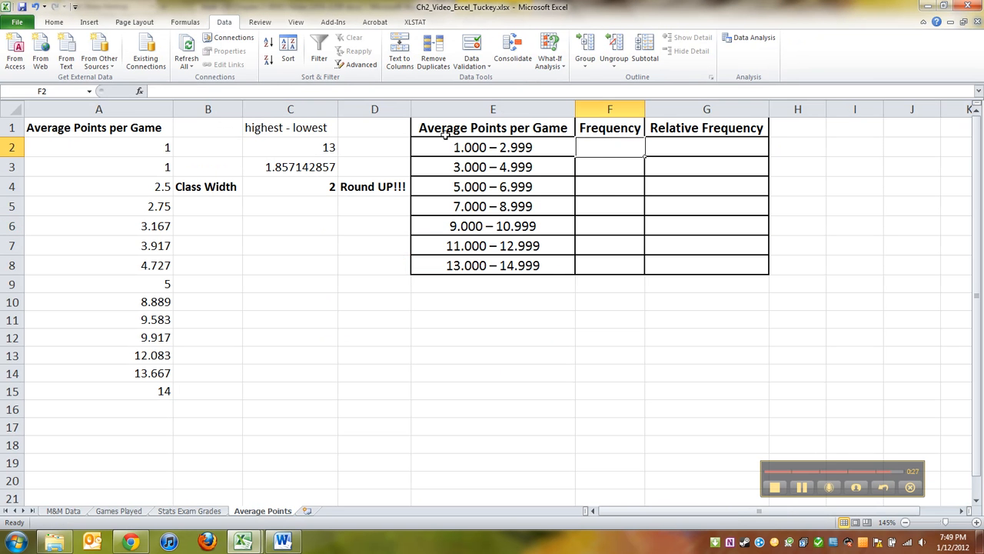
{"action": "left_click_drag", "start_coordinate": [99, 147], "coordinate": [98, 206]}
{"action": "type", "text": "4"}
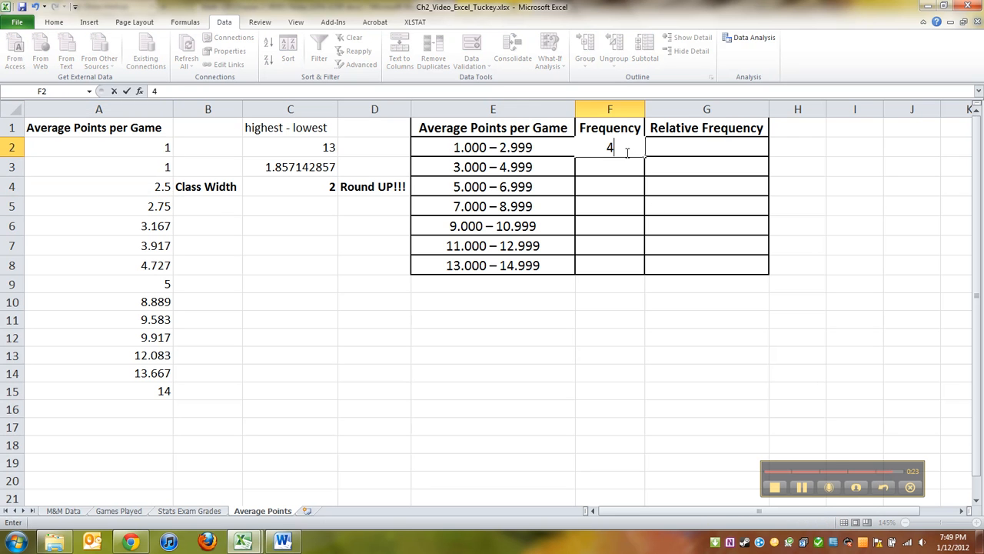
{"action": "key", "text": "Return"}
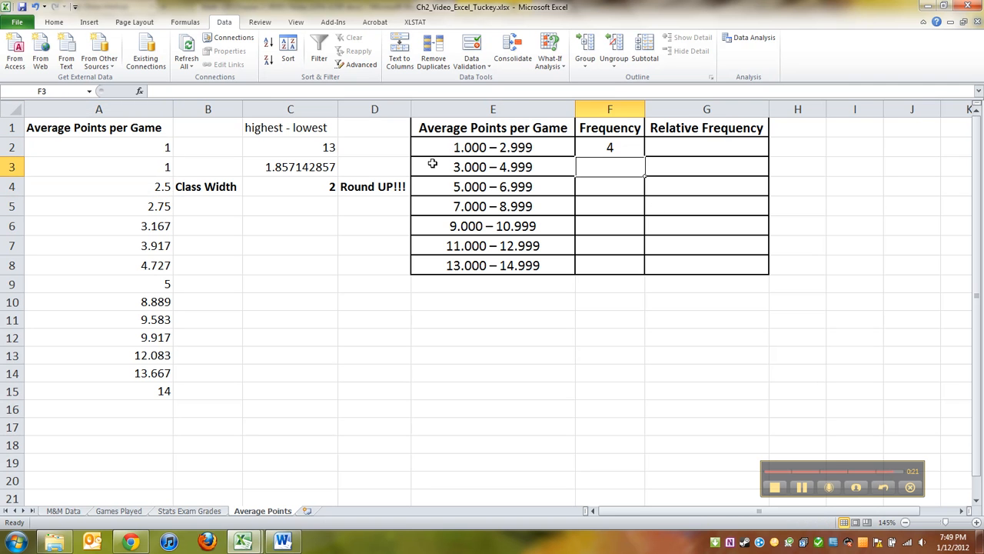
- Enter the remaining class counts 3, 1, 1, 2, 1, 2 in F3:F8
{"action": "left_click_drag", "start_coordinate": [99, 226], "coordinate": [99, 265]}
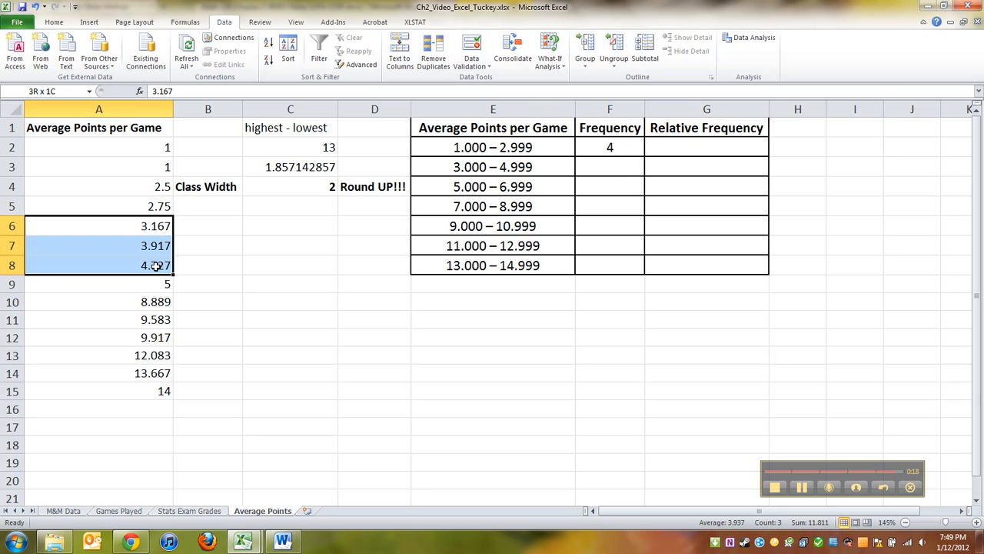
{"action": "left_click", "coordinate": [610, 167]}
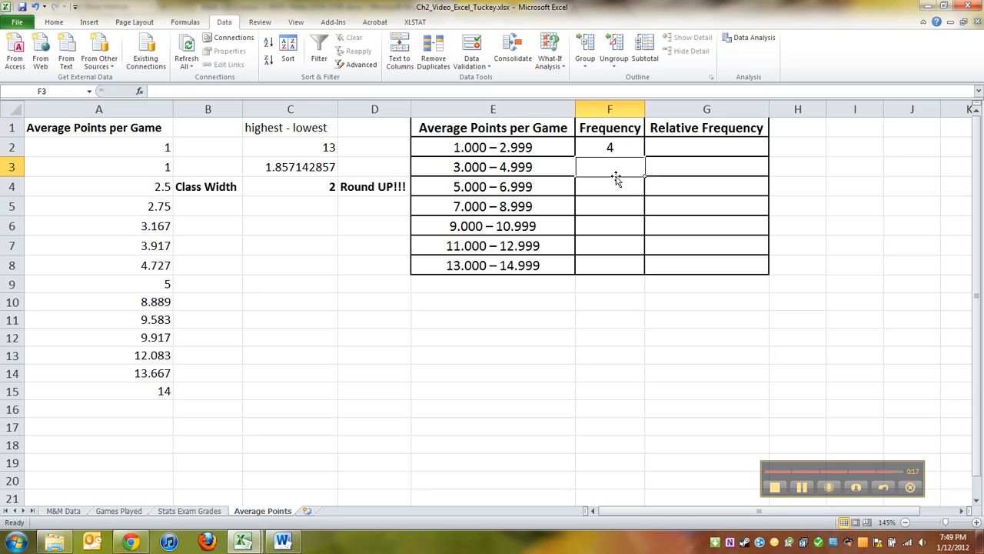
{"action": "type", "text": "0.3"}
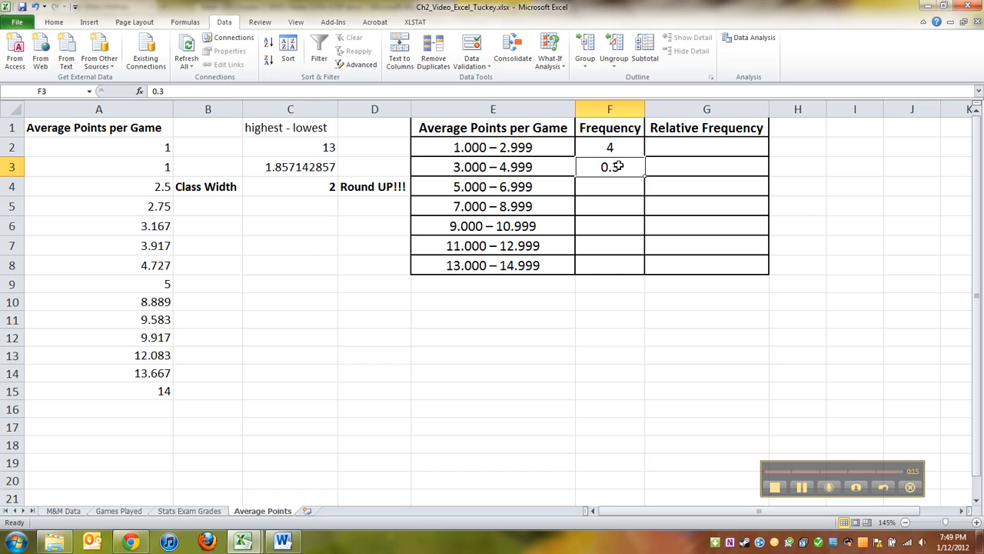
{"action": "key", "text": "Return"}
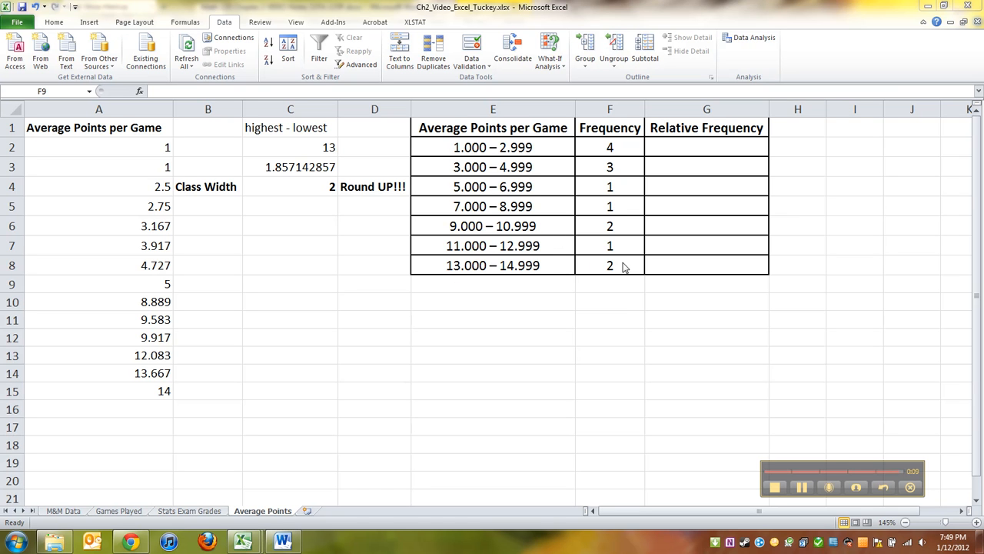
{"action": "mouse_move", "coordinate": [607, 290]}
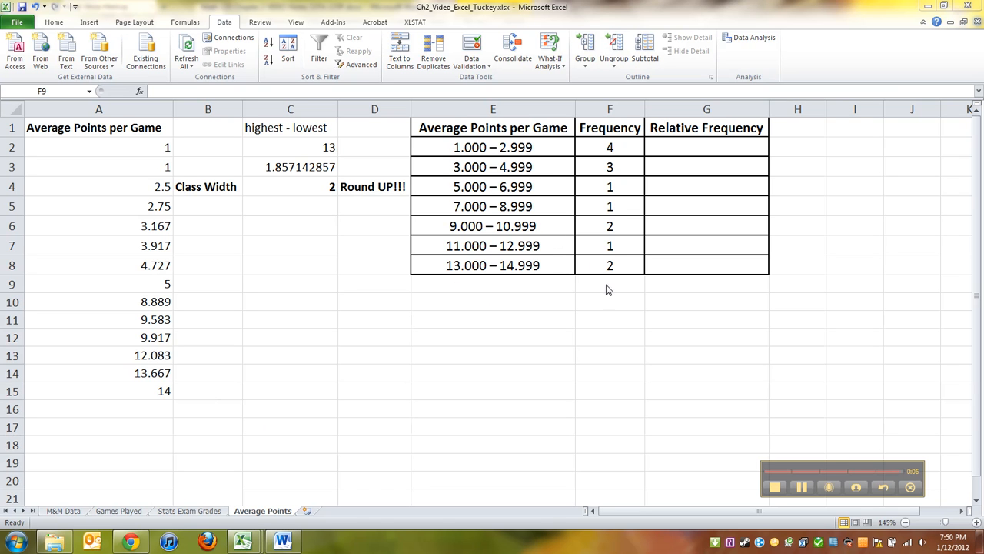
{"action": "left_click", "coordinate": [610, 284]}
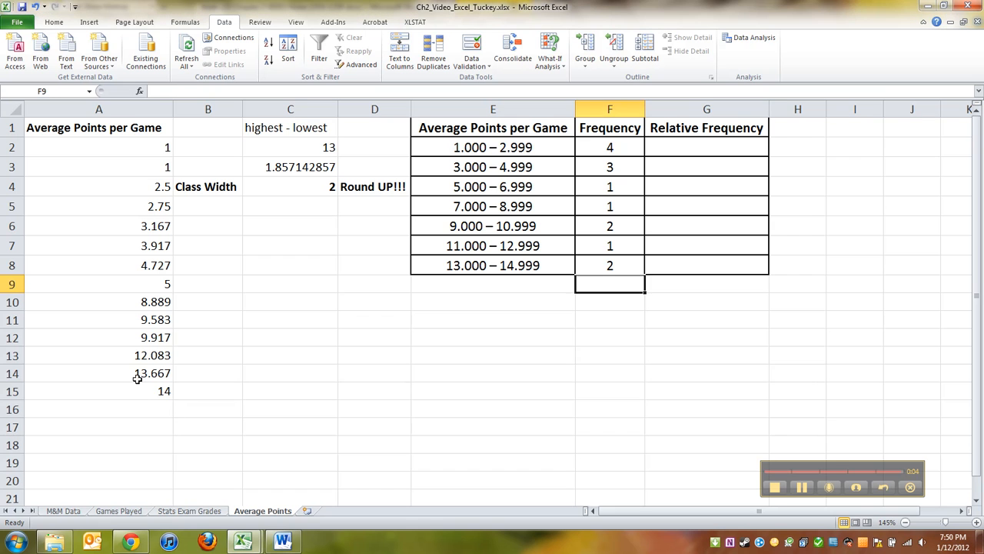